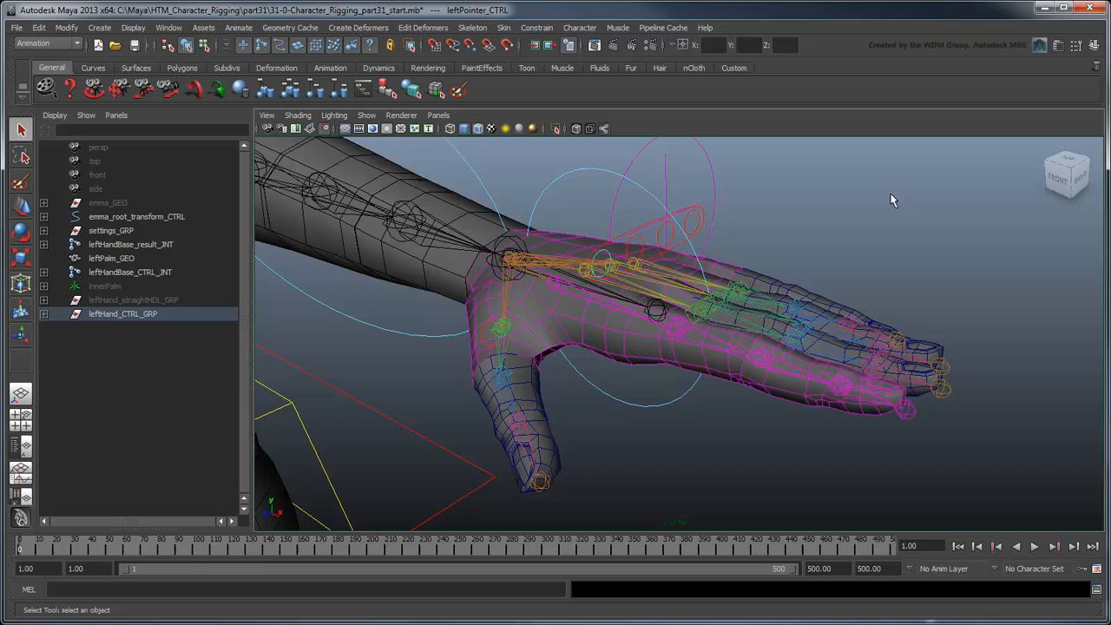
Add a keyable float attribute named Length to leftPointer_CTRL
{"action": "left_click", "coordinate": [1095, 45]}
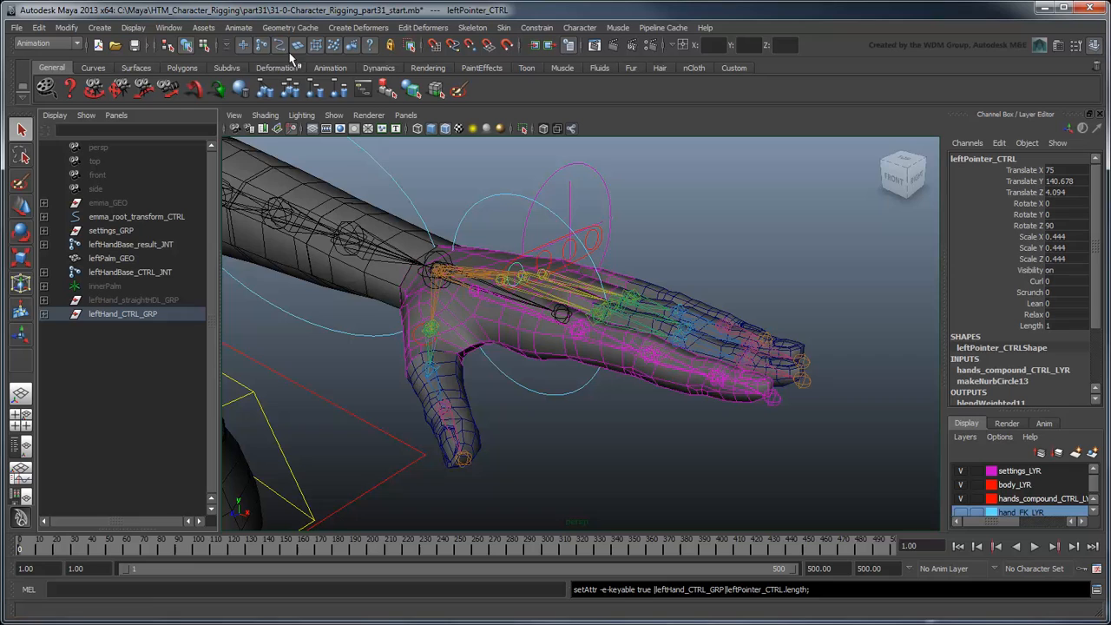
Key leftPointer_CTRL Length as driver of Translate X on pointer2–4 compound joints
{"action": "left_click", "coordinate": [238, 27]}
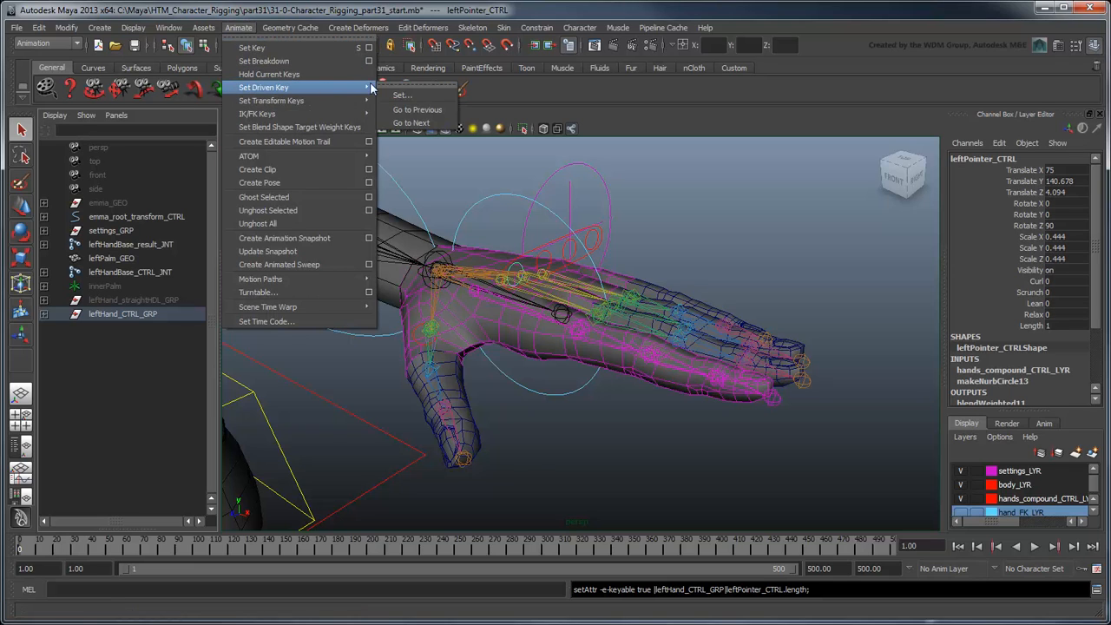
{"action": "left_click", "coordinate": [400, 94]}
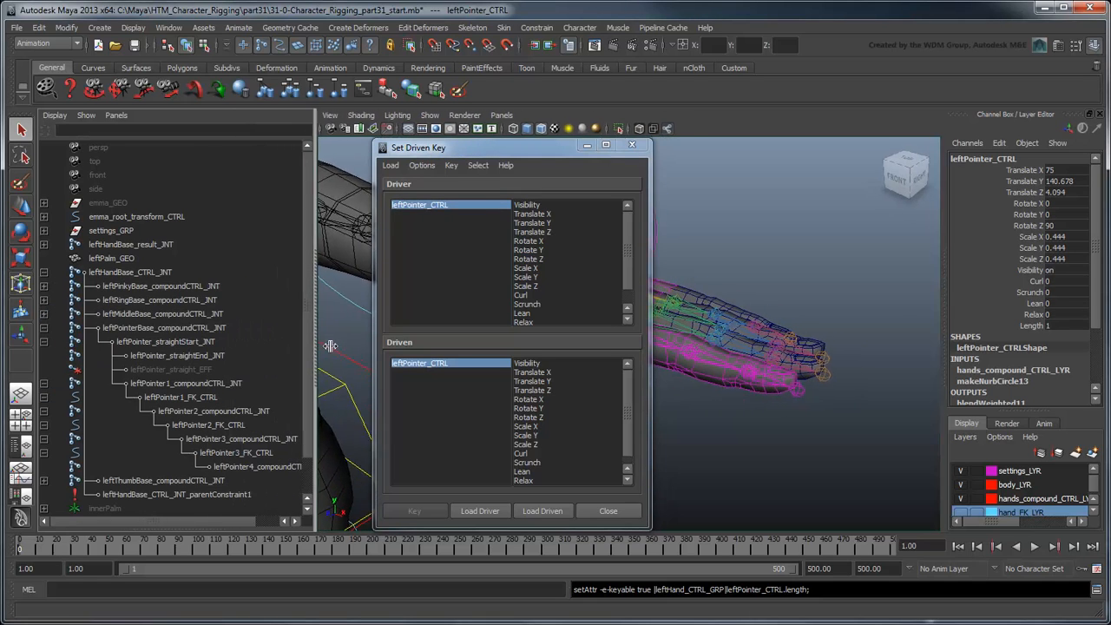
{"action": "left_click", "coordinate": [213, 411]}
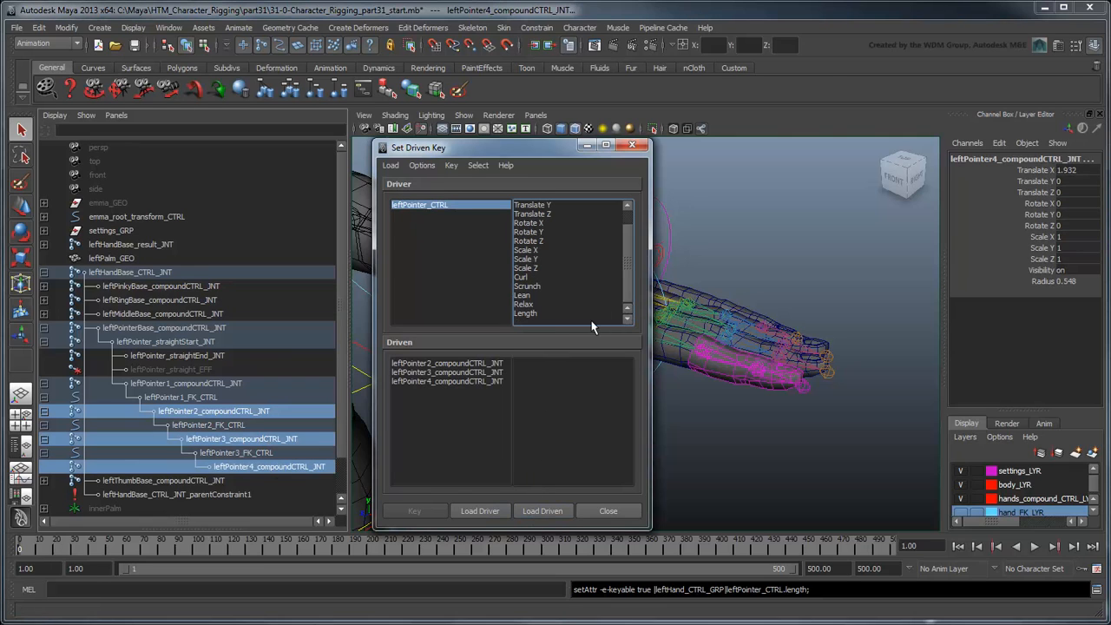
{"action": "left_click", "coordinate": [526, 312]}
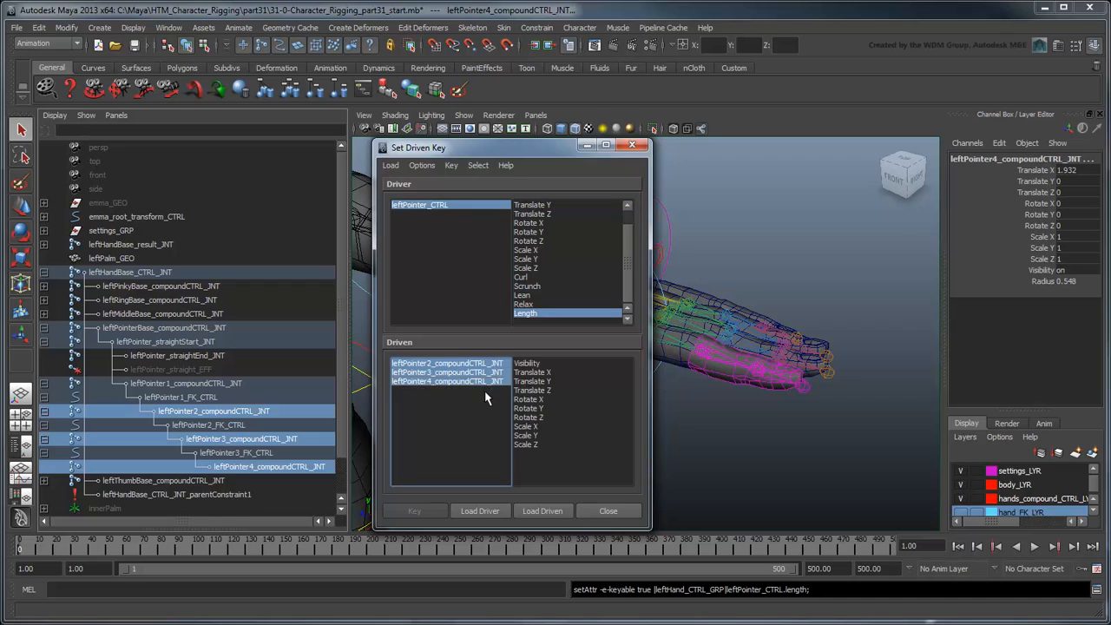
{"action": "left_click", "coordinate": [532, 371]}
{"action": "type", "text": "0"}
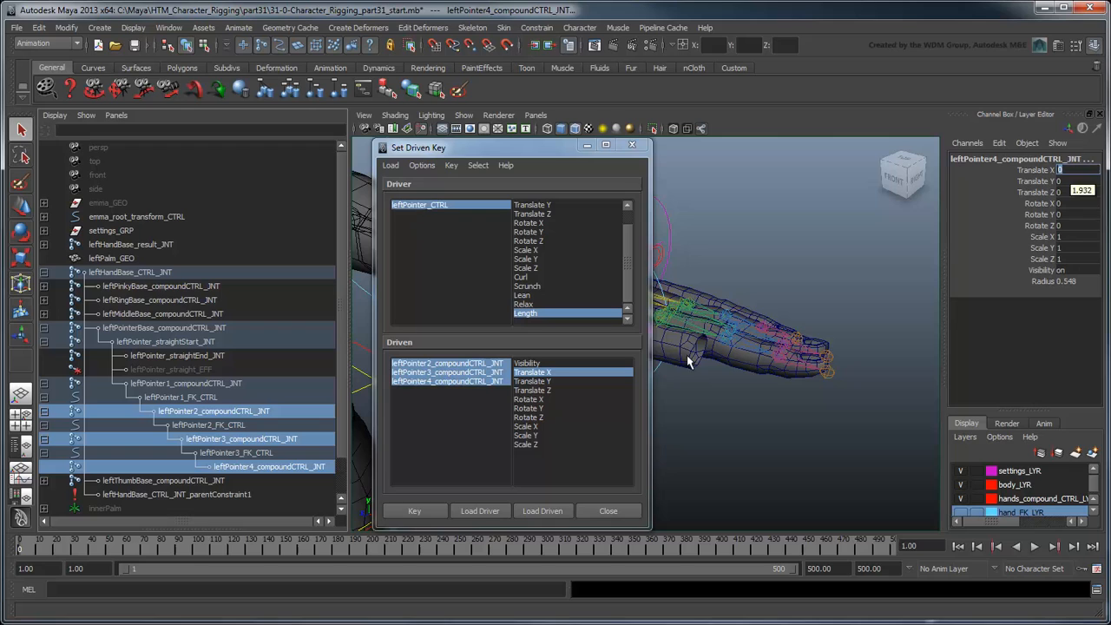
{"action": "left_click", "coordinate": [480, 510]}
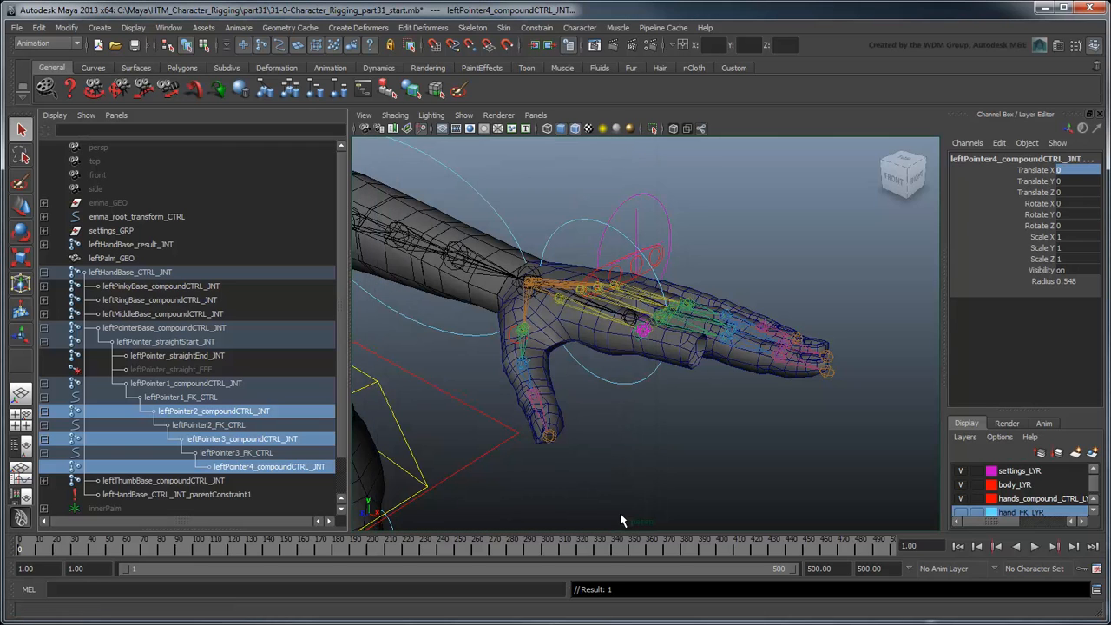
Drag leftPointer_CTRL's Length in the Channel Box to test the pointer joints
{"action": "left_click", "coordinate": [168, 27]}
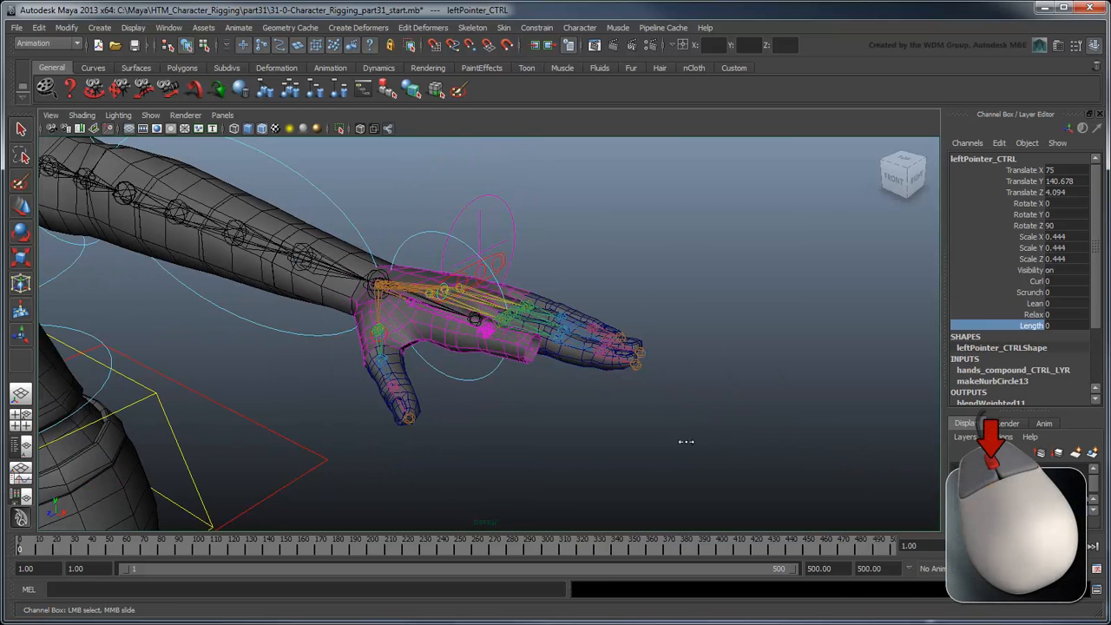
{"action": "left_click_drag", "start_coordinate": [686, 443], "coordinate": [738, 462]}
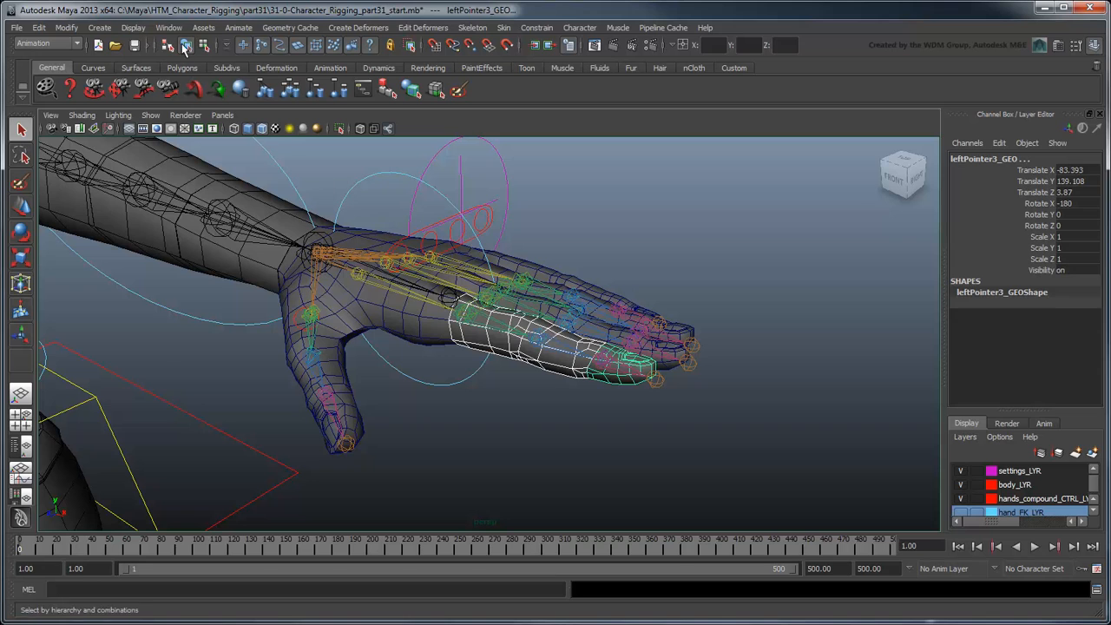
Add leftPointer1–3_normalize_DIV multiplyDivide nodes, feeding the first orient joint's Translate X into input1X
{"action": "left_click", "coordinate": [182, 45]}
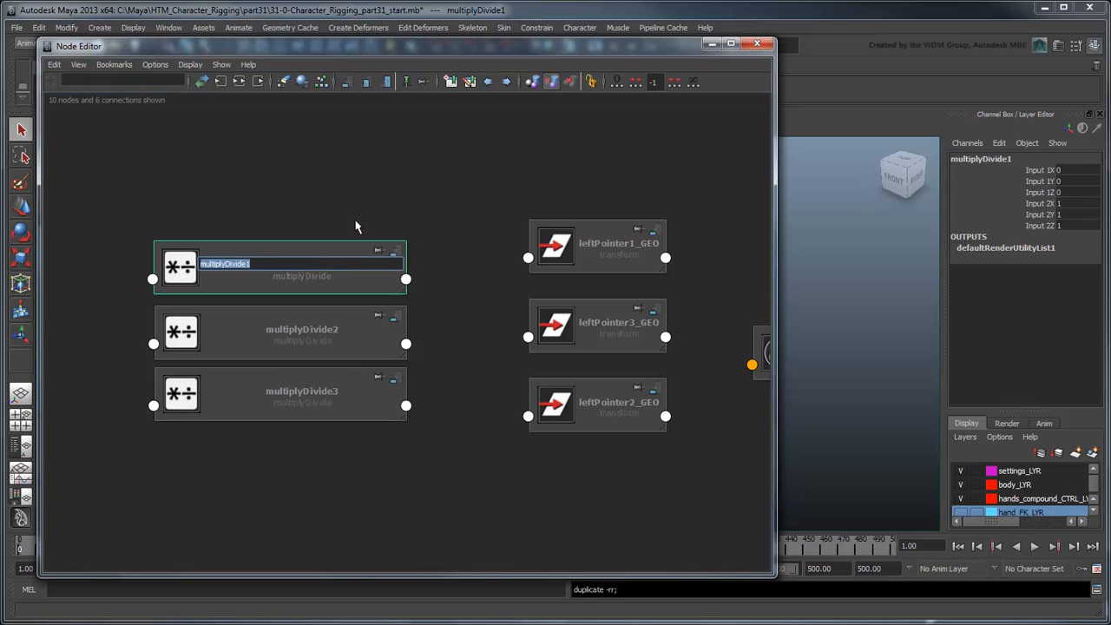
{"action": "type", "text": "leftPointer1_normalize_DIV"}
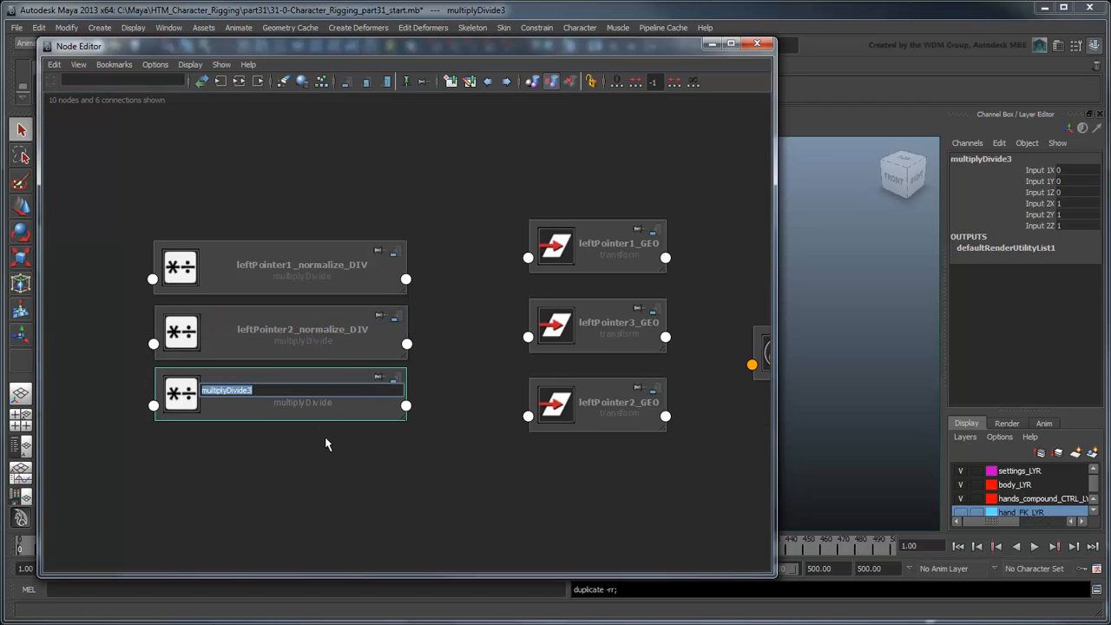
{"action": "type", "text": "leftPointer3_normalize_DIV"}
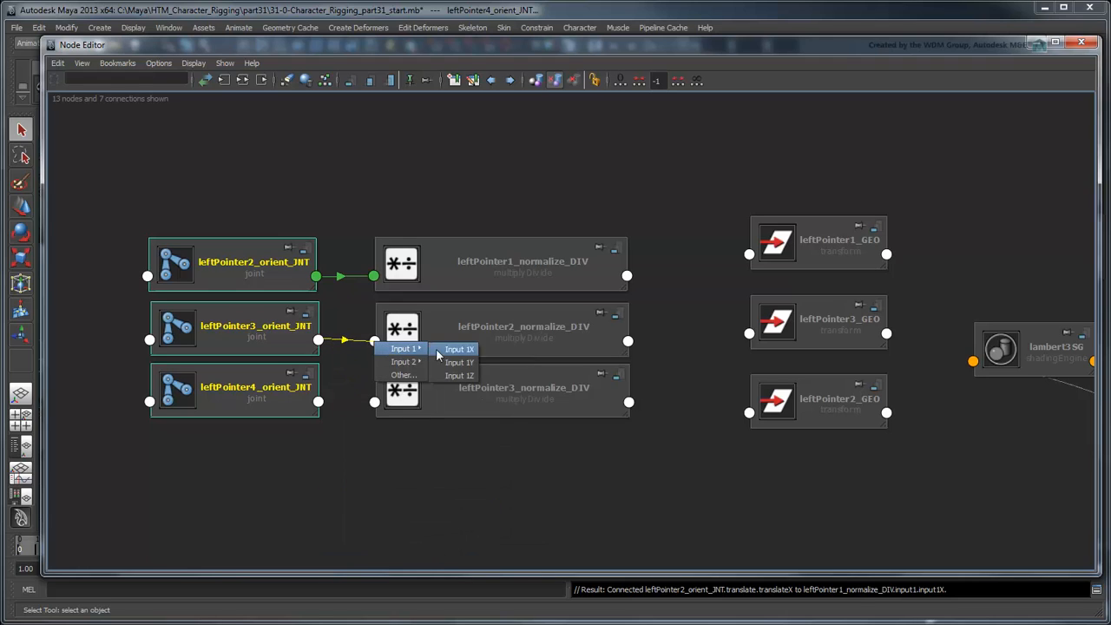
Link remaining orient joints to divide nodes, divide by 1.932, outputs to pointer GEO Scale X
{"action": "left_click", "coordinate": [460, 349]}
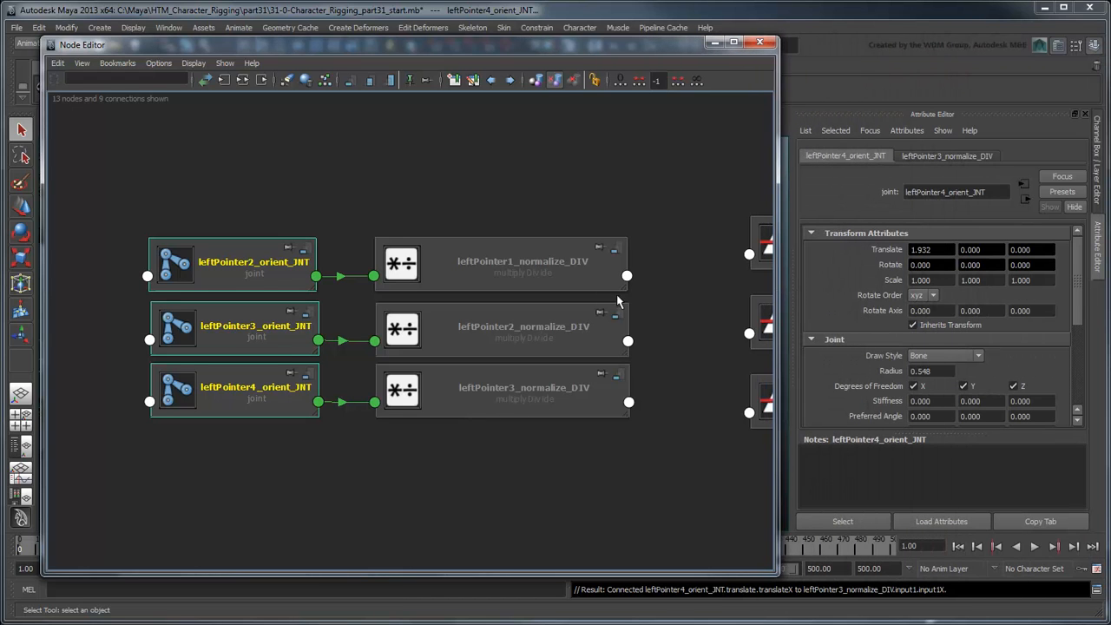
{"action": "left_click", "coordinate": [499, 262]}
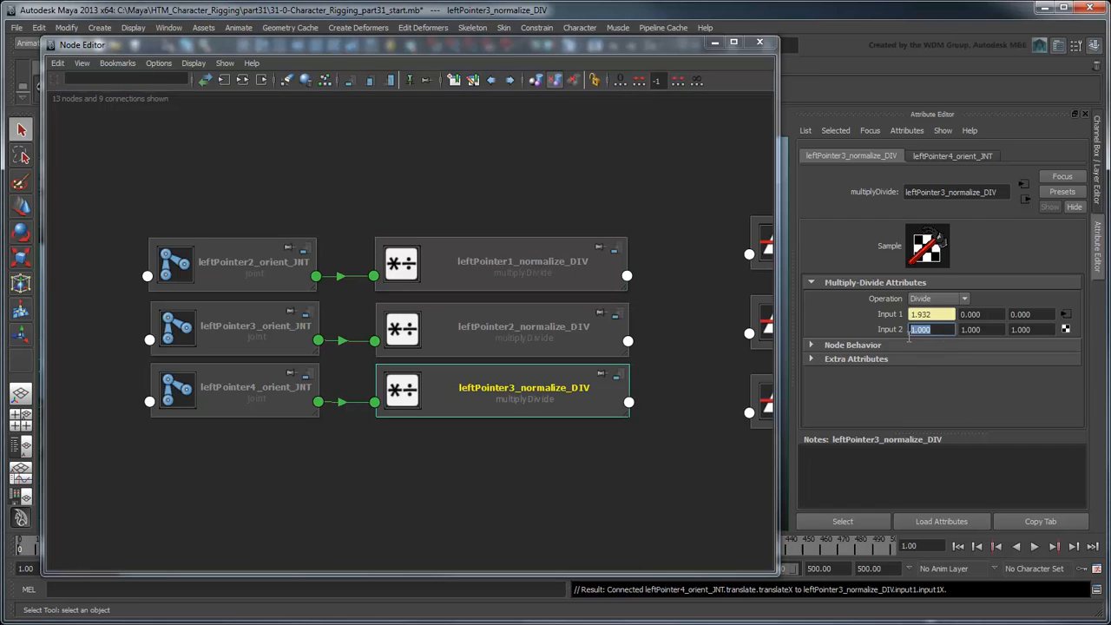
{"action": "type", "text": "1.932"}
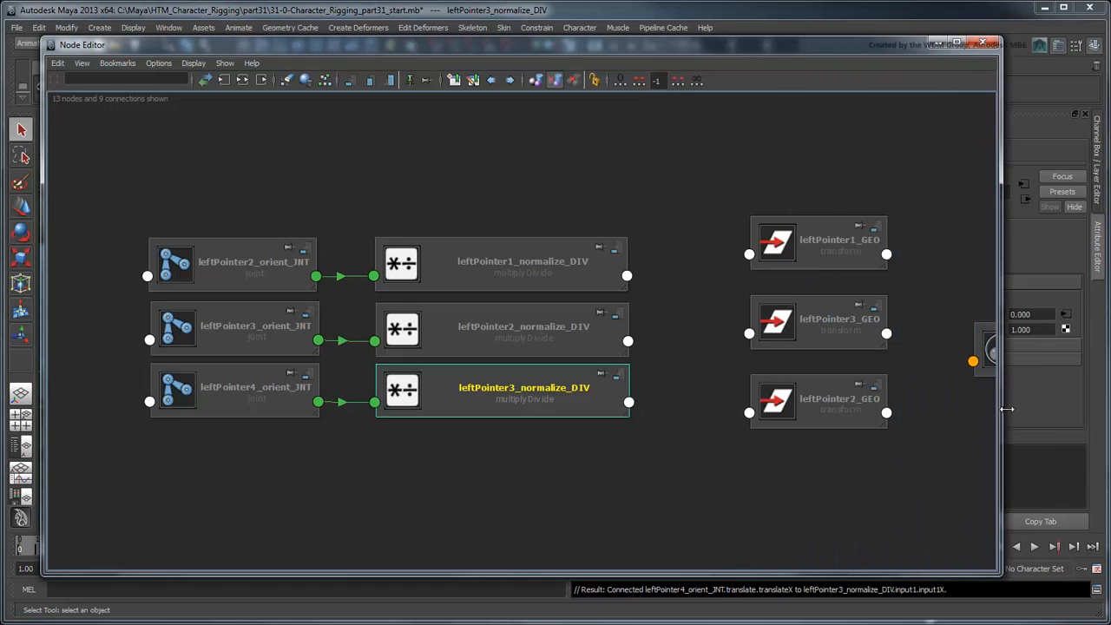
{"action": "left_click", "coordinate": [816, 400]}
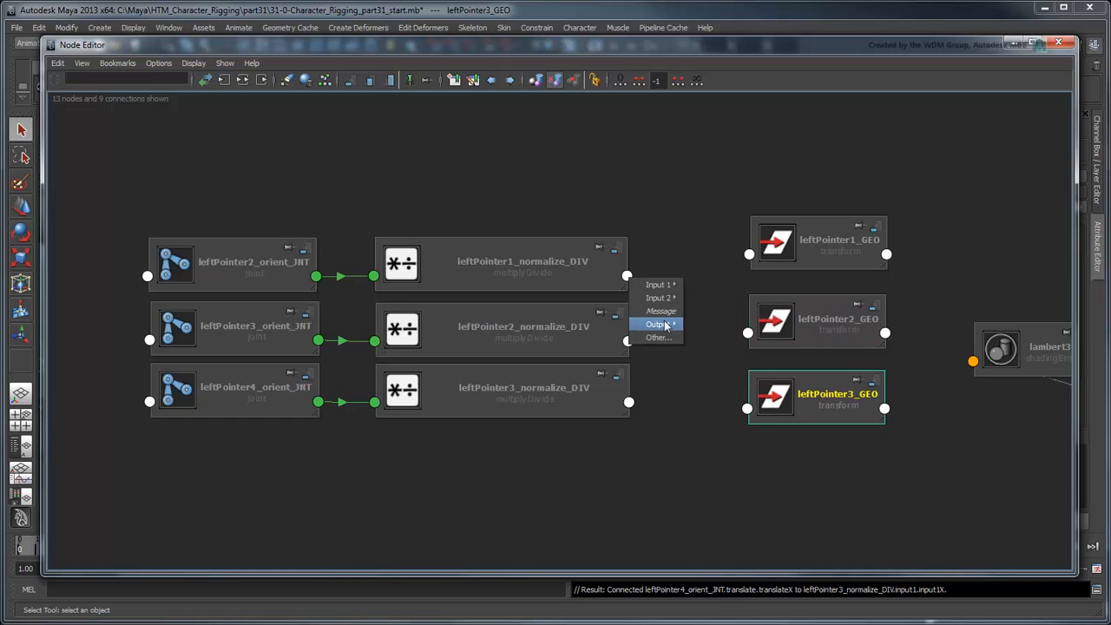
{"action": "mouse_move", "coordinate": [660, 324]}
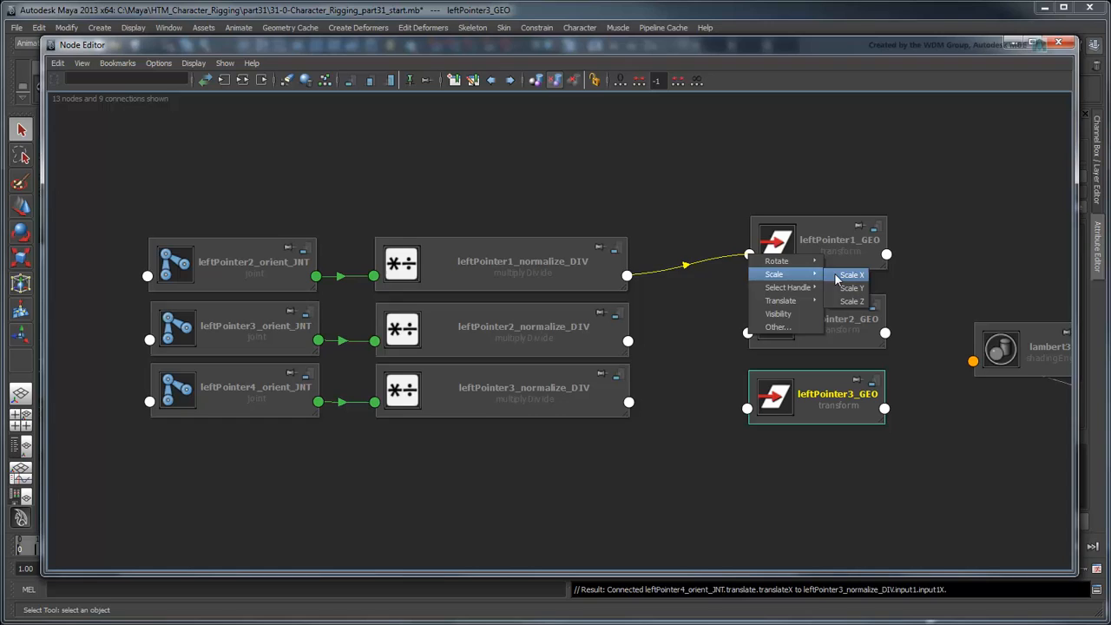
{"action": "left_click", "coordinate": [851, 275]}
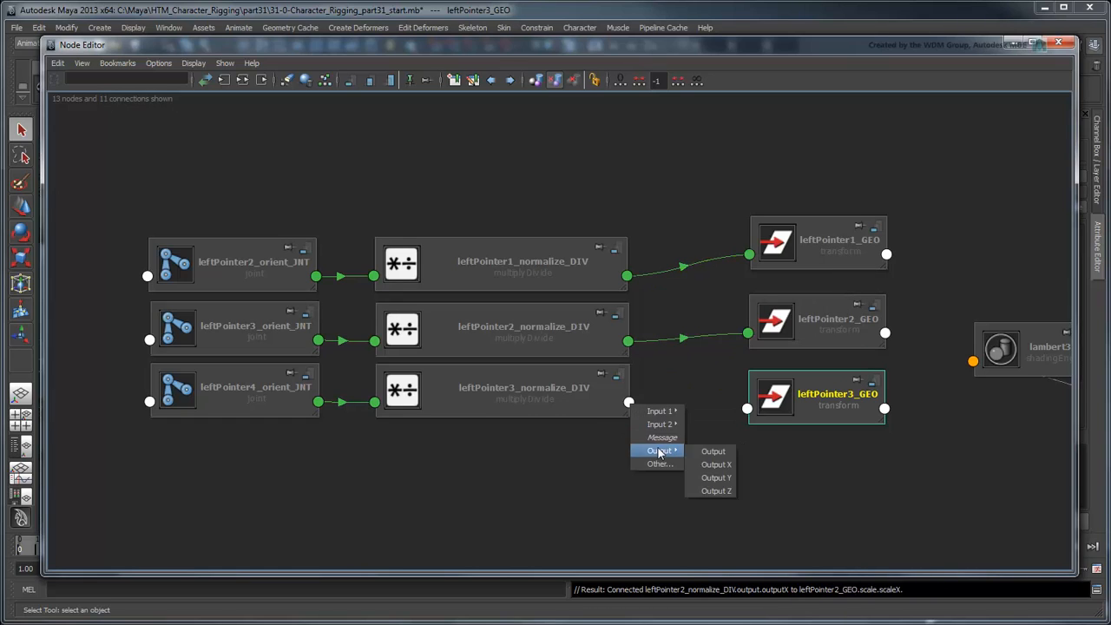
{"action": "left_click", "coordinate": [716, 463]}
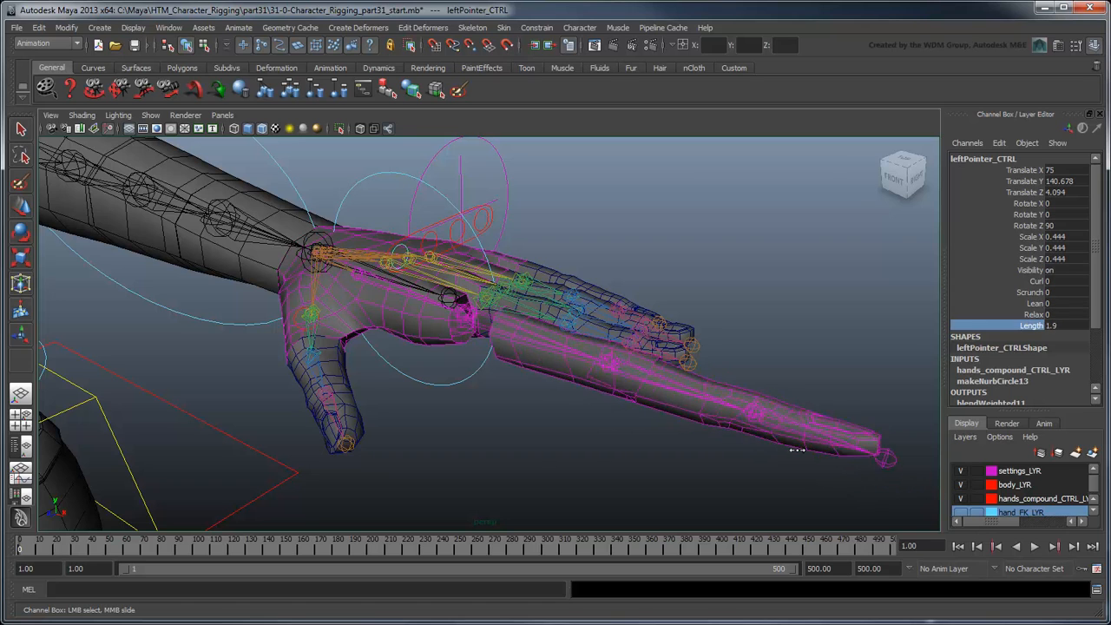
Drag Length to about 1.9 to test pointer stretching, then reset it to 1
{"action": "left_click_drag", "start_coordinate": [798, 450], "coordinate": [794, 463]}
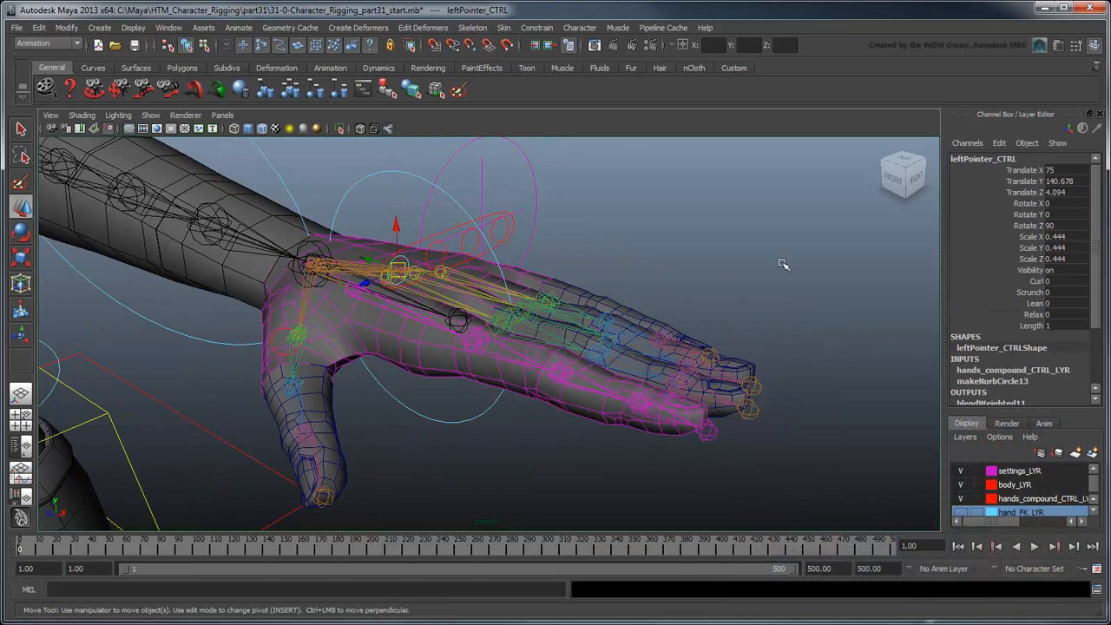
{"action": "left_click_drag", "start_coordinate": [1034, 325], "coordinate": [1068, 326]}
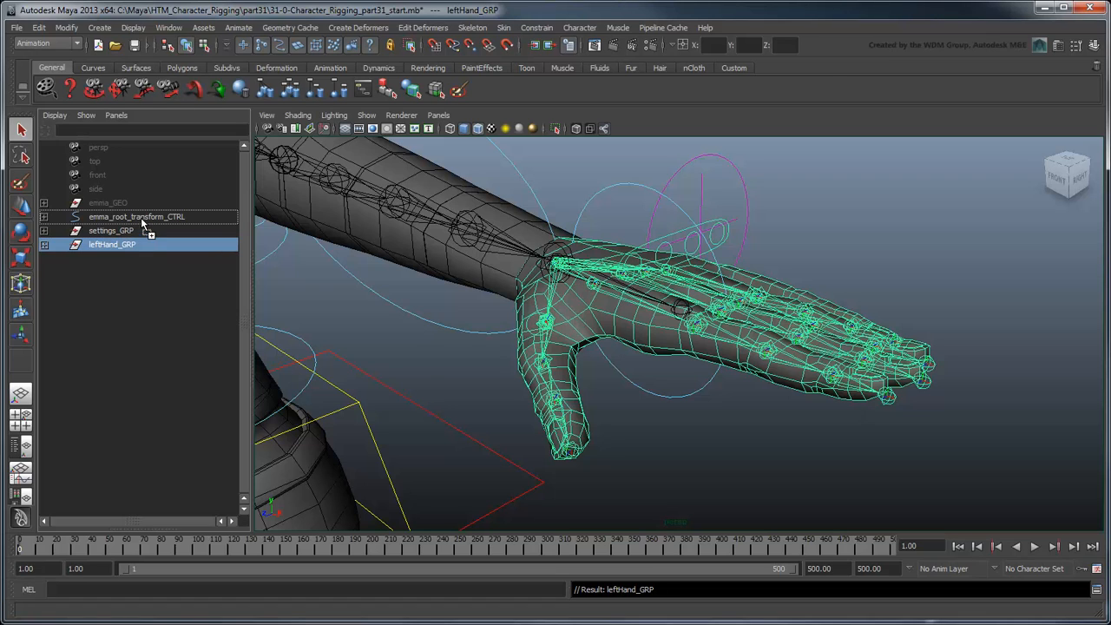
Place the hand group under the root and group its helper objects into DO_NOT_TOUCH_GRP
{"action": "left_click", "coordinate": [44, 216]}
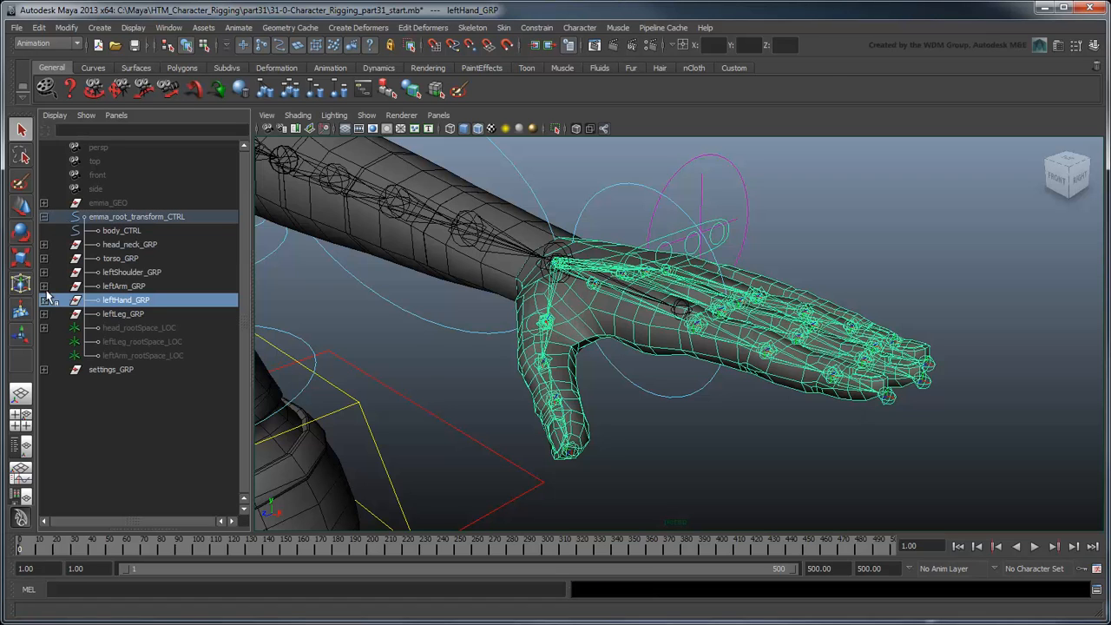
{"action": "left_click", "coordinate": [45, 299]}
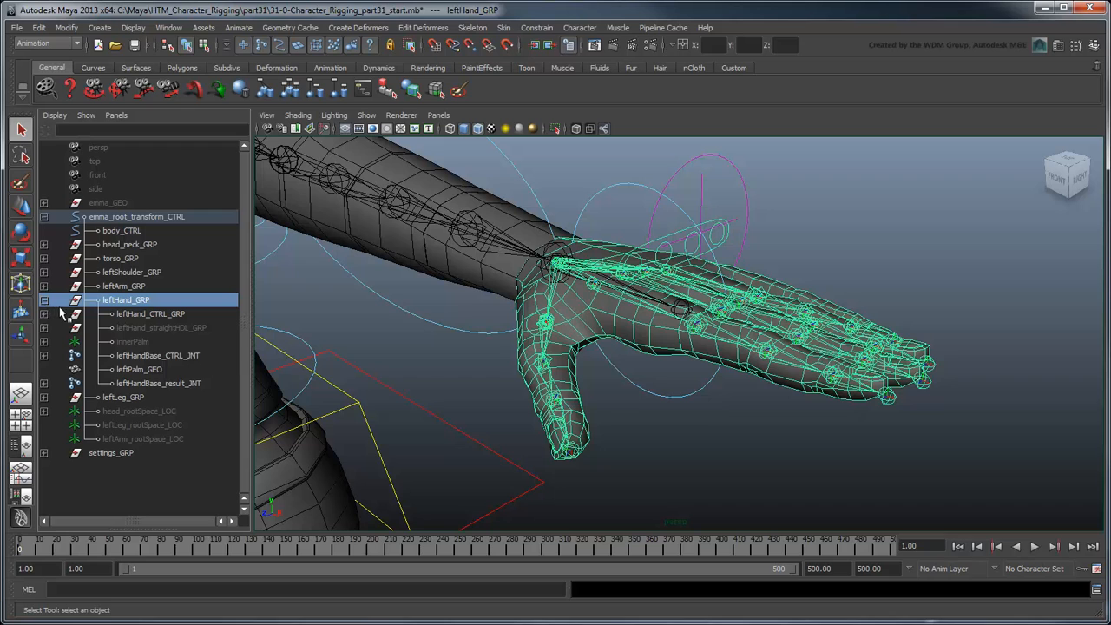
{"action": "left_click", "coordinate": [159, 382]}
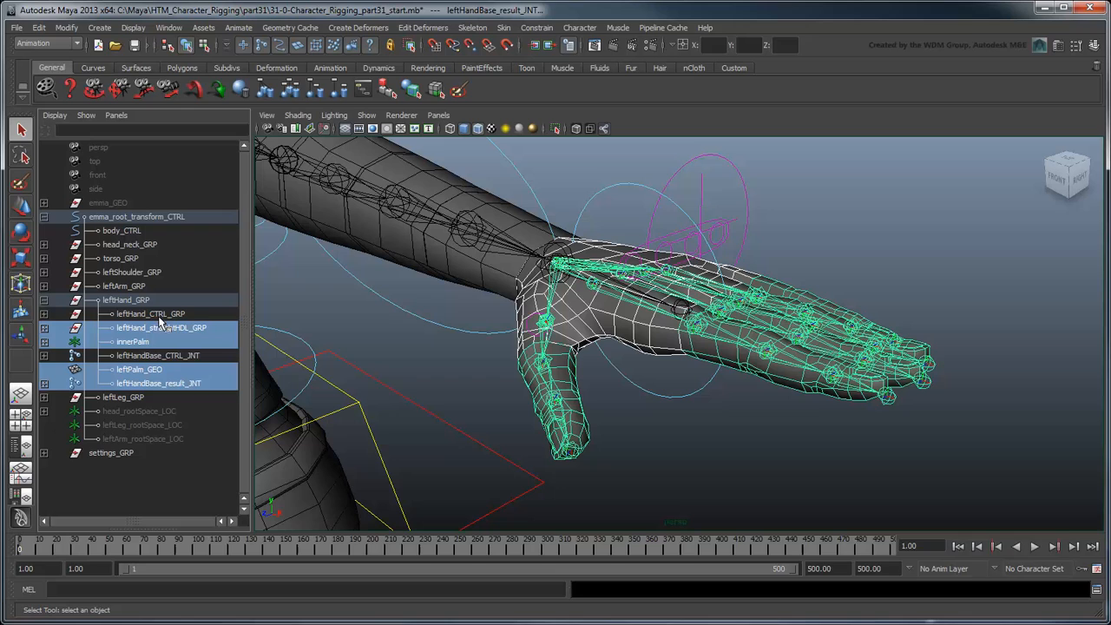
{"action": "key", "text": "ctrl+g"}
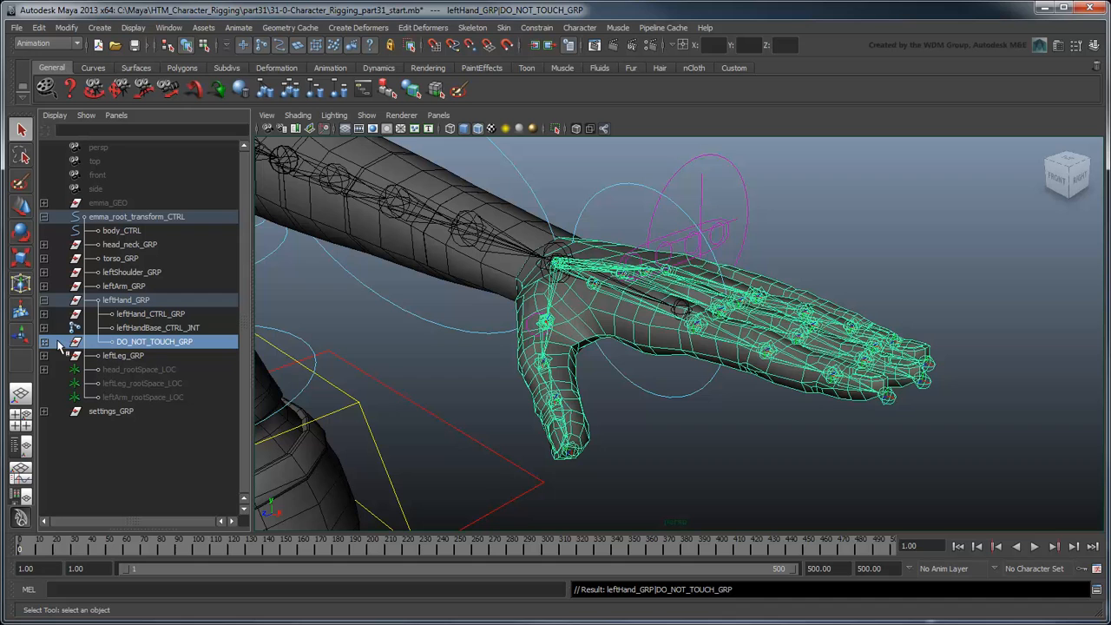
Group the innerPalm joint hierarchy inside DO_NOT_TOUCH_GRP, naming the group leftHand_const_GRP
{"action": "left_click", "coordinate": [44, 341]}
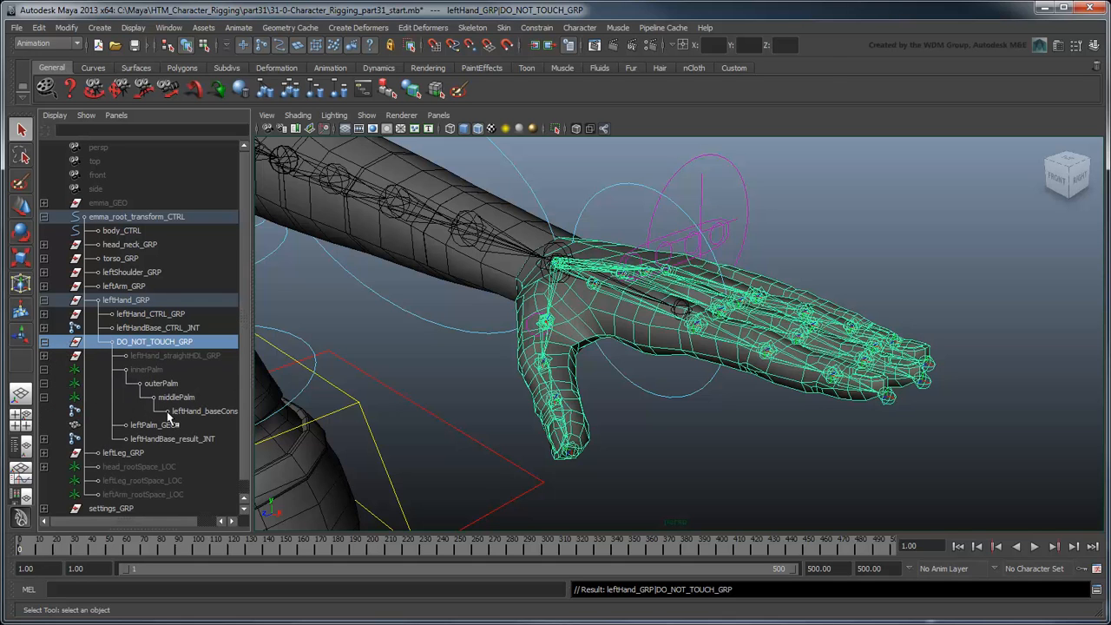
{"action": "left_click", "coordinate": [214, 411]}
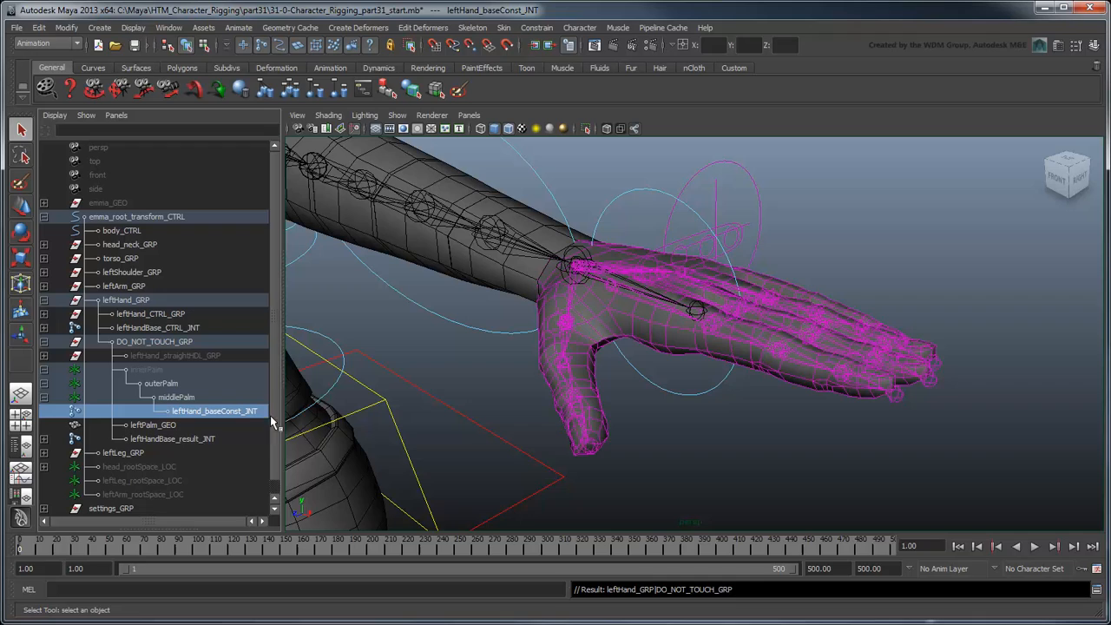
{"action": "mouse_move", "coordinate": [300, 425]}
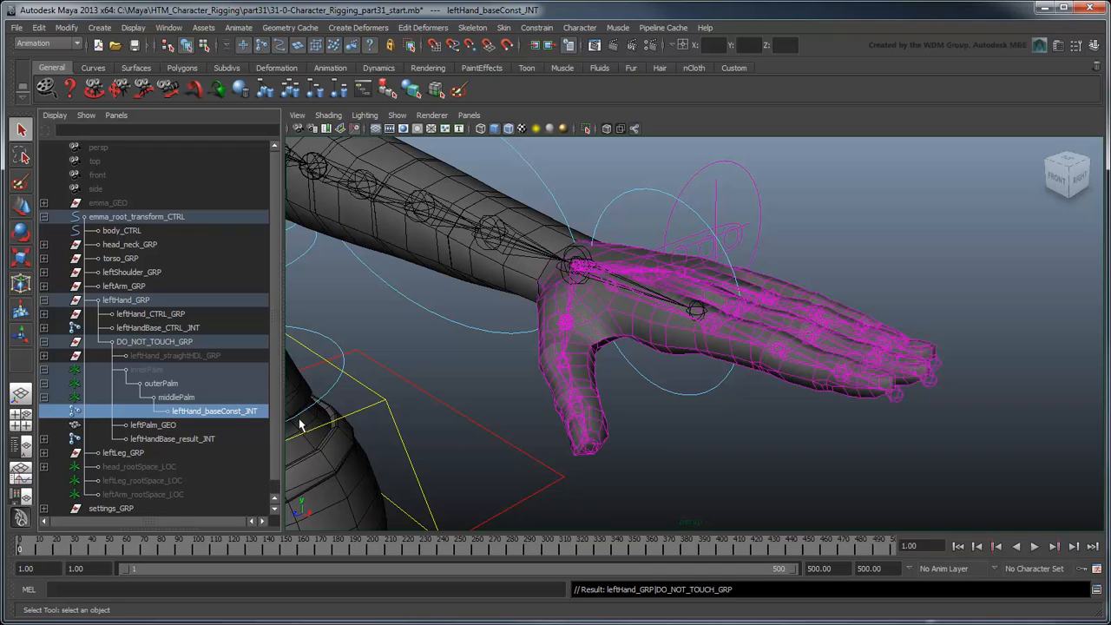
{"action": "mouse_move", "coordinate": [154, 377]}
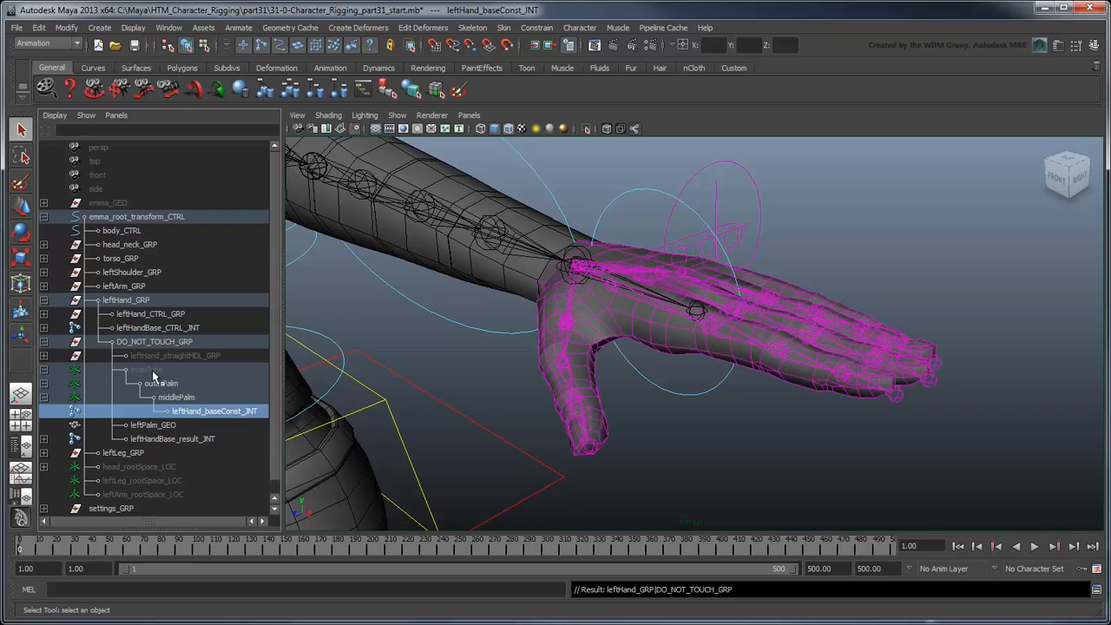
{"action": "key", "text": "ctrl+g"}
{"action": "type", "text": "leftHand_const_GRP"}
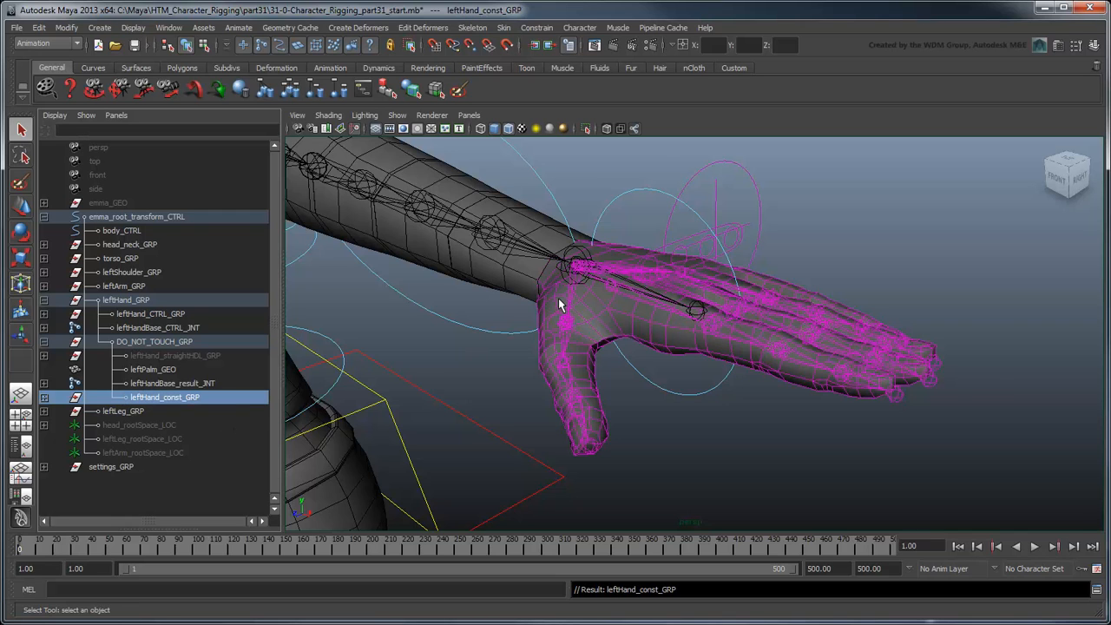
{"action": "key", "text": "insert"}
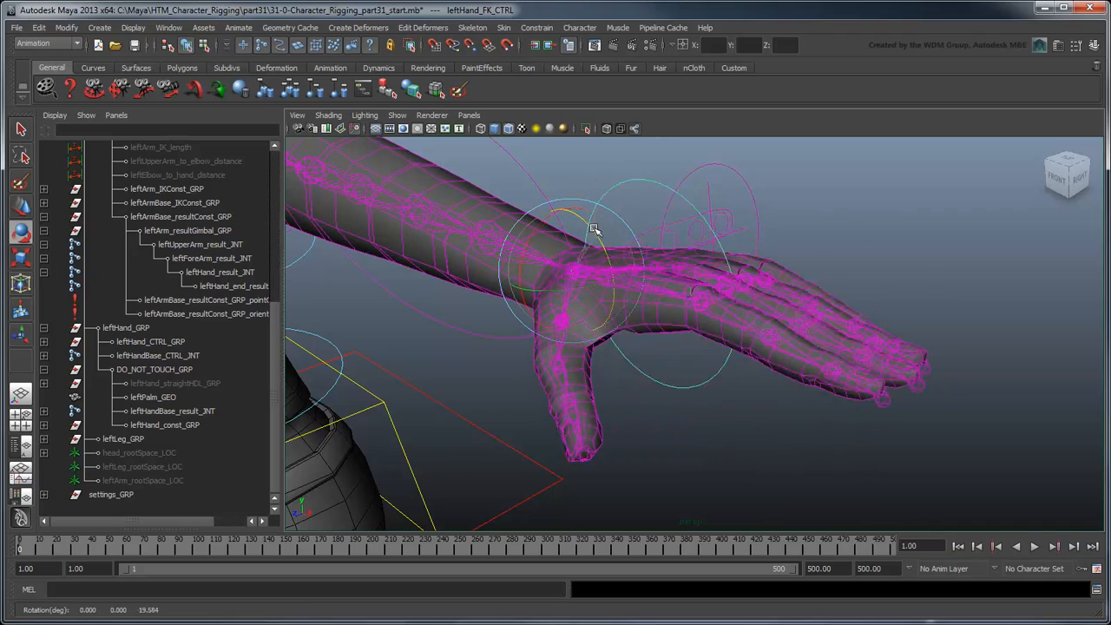
{"action": "left_click_drag", "start_coordinate": [595, 230], "coordinate": [590, 239]}
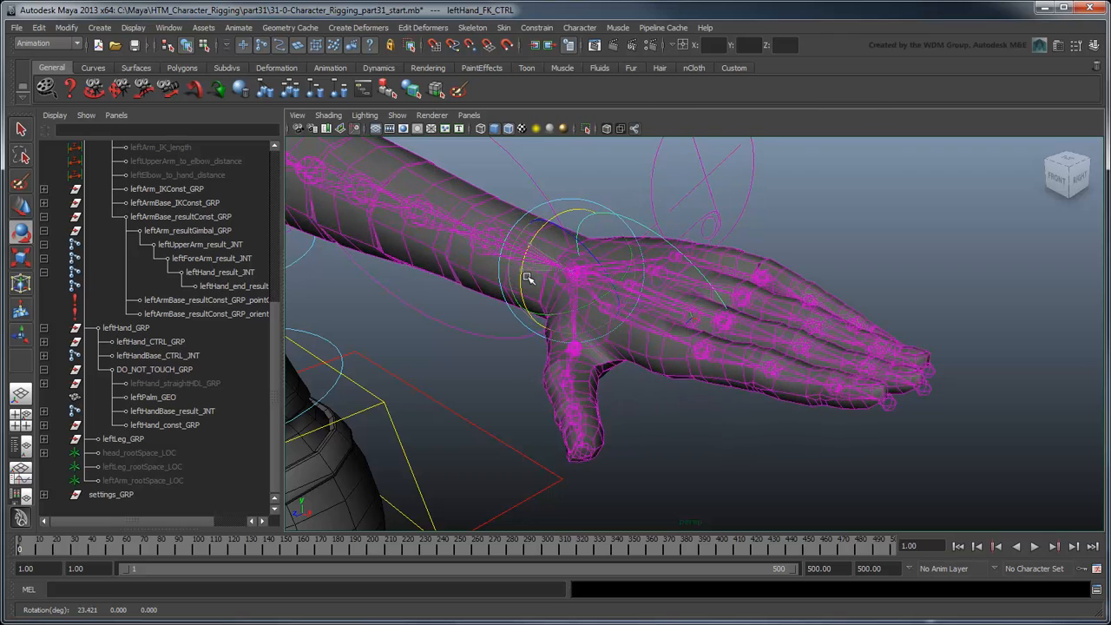
{"action": "left_click_drag", "start_coordinate": [529, 277], "coordinate": [703, 389]}
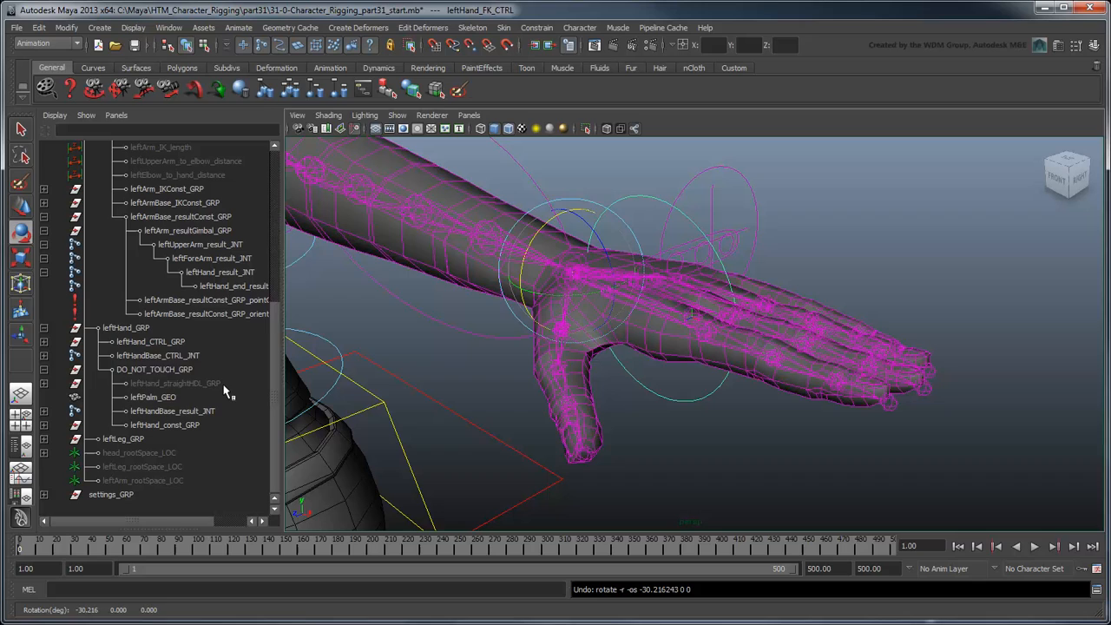
{"action": "left_click", "coordinate": [177, 383]}
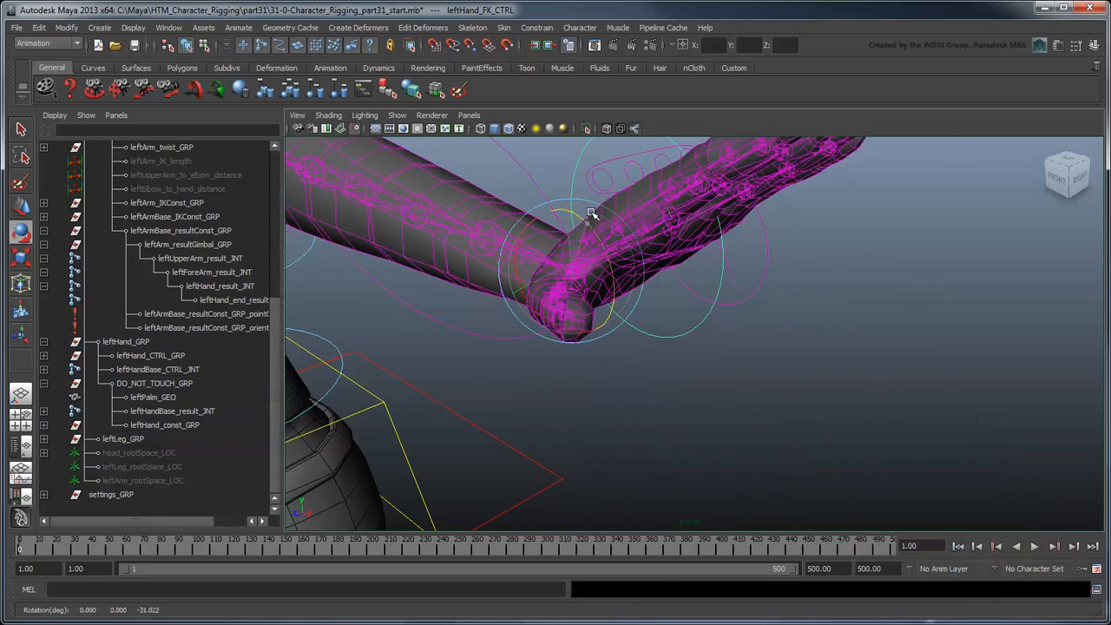
{"action": "left_click_drag", "start_coordinate": [591, 214], "coordinate": [551, 256]}
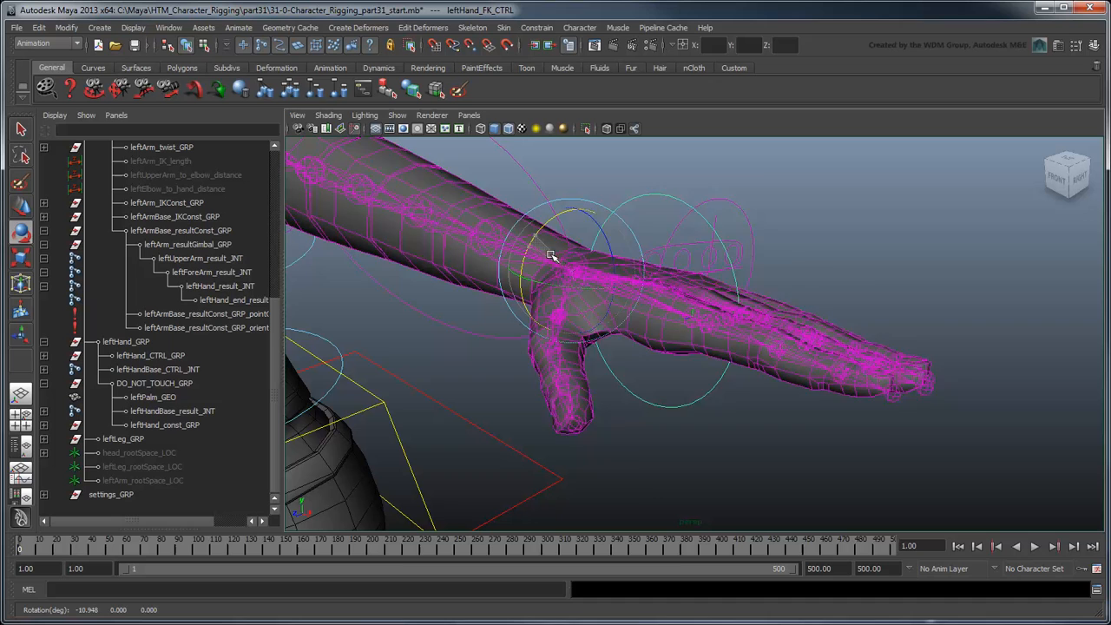
{"action": "left_click_drag", "start_coordinate": [551, 256], "coordinate": [613, 432]}
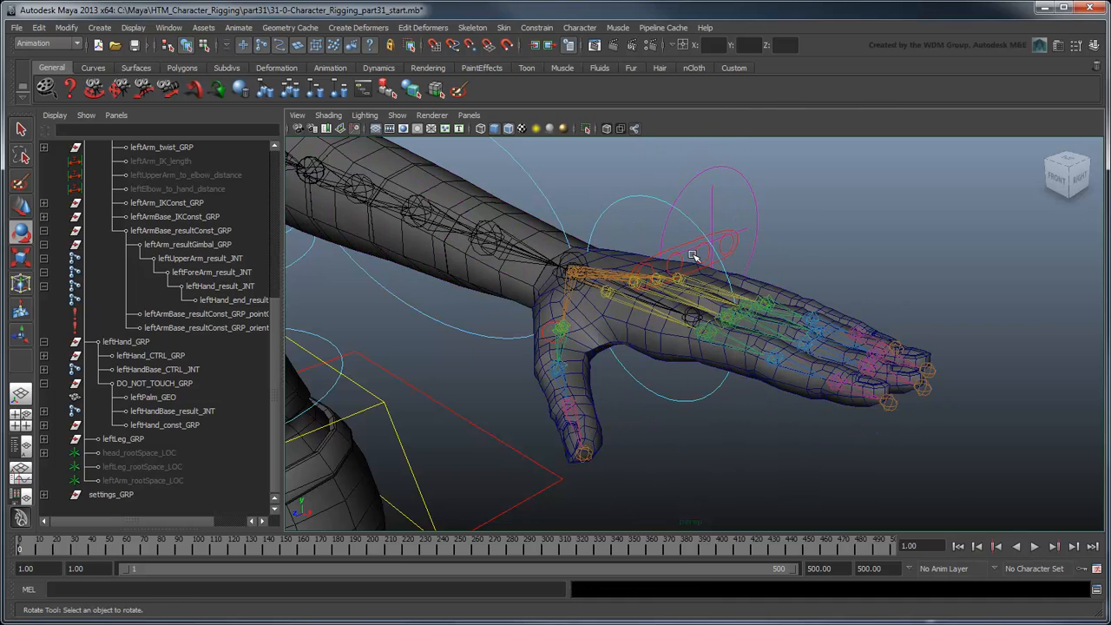
Set Palm Raise to 0, then parent-constrain leftHand_baseConst_JNT to leftArm_end_bind_JNT
{"action": "left_click", "coordinate": [694, 256]}
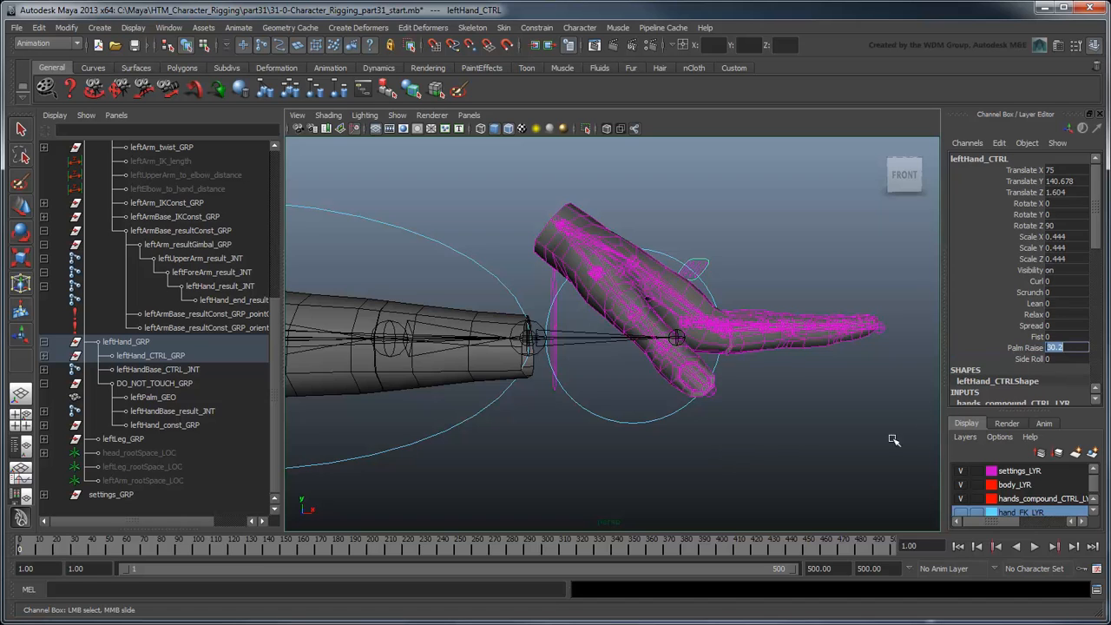
{"action": "type", "text": "0"}
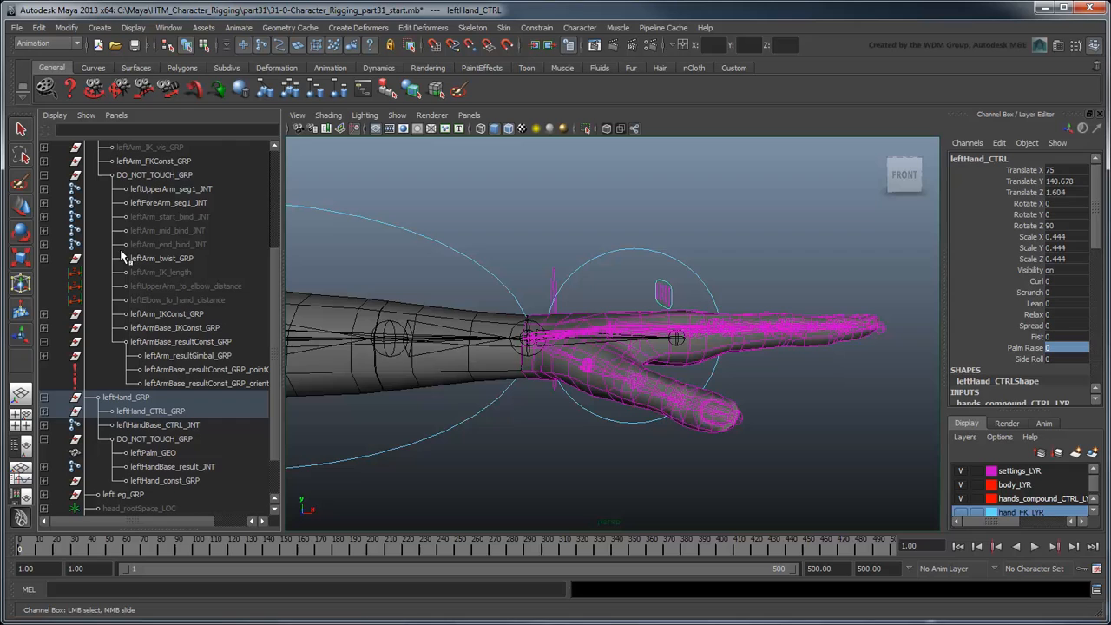
{"action": "left_click", "coordinate": [169, 244]}
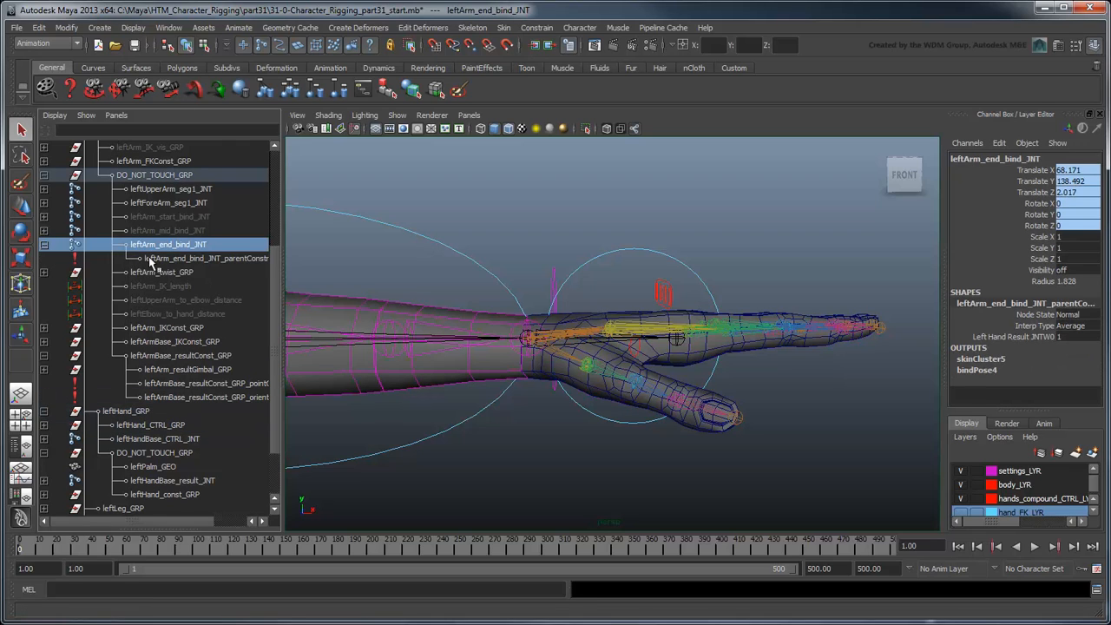
{"action": "left_click", "coordinate": [206, 258]}
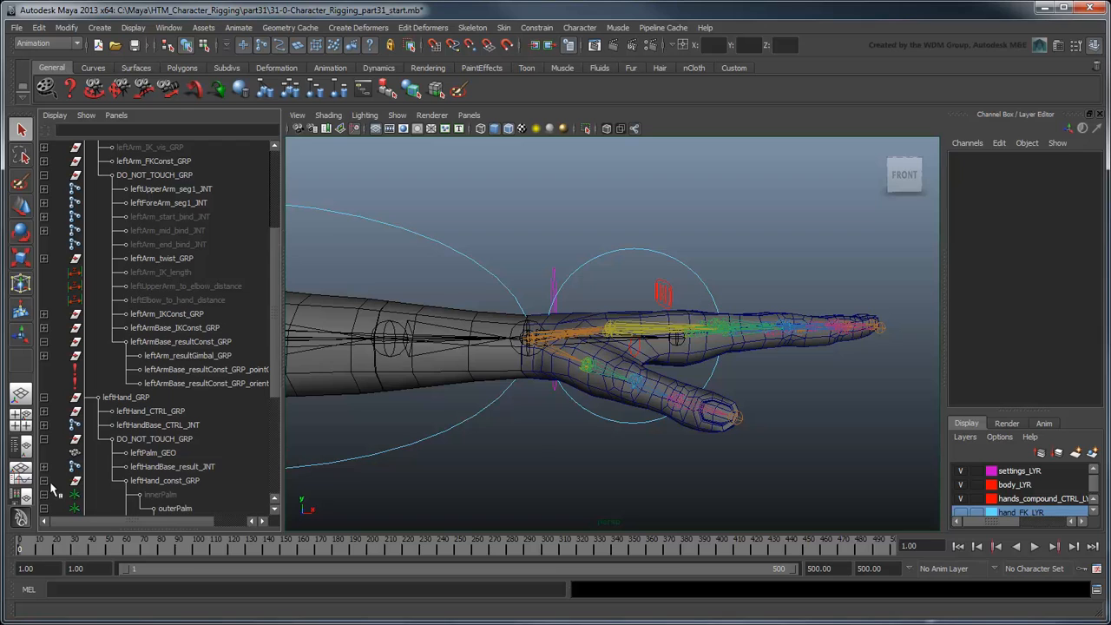
{"action": "left_click", "coordinate": [226, 425]}
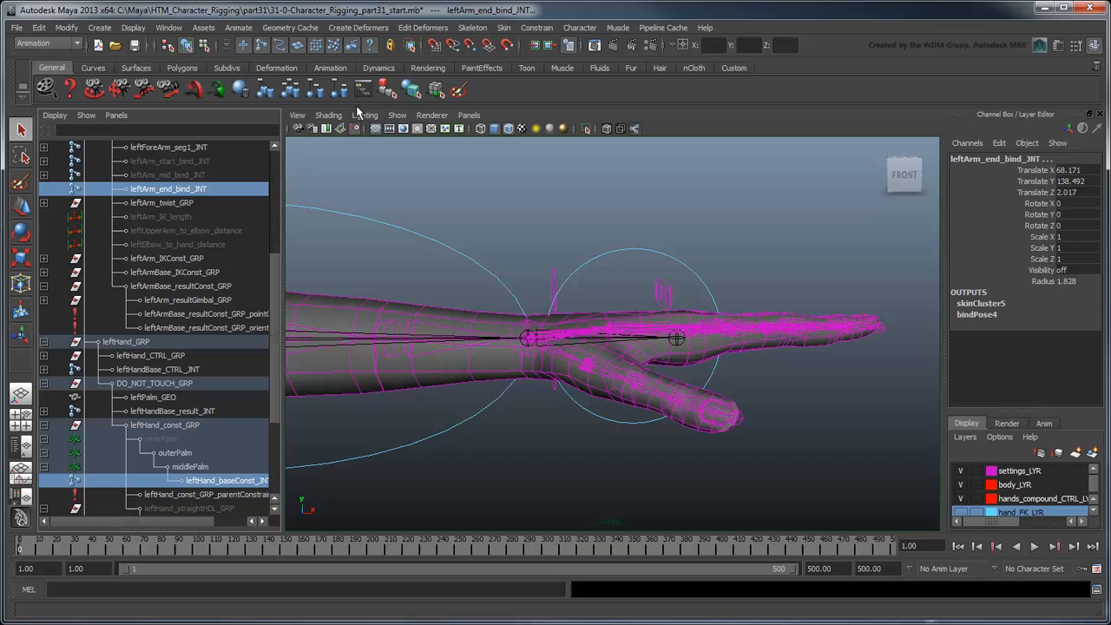
{"action": "left_click", "coordinate": [536, 27]}
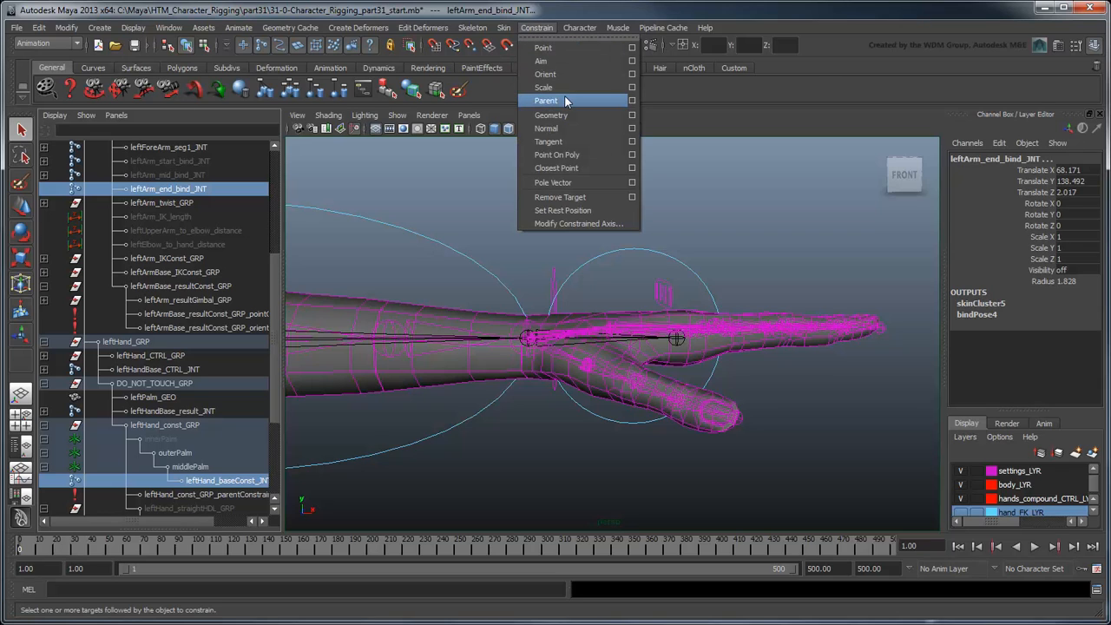
{"action": "left_click", "coordinate": [546, 100]}
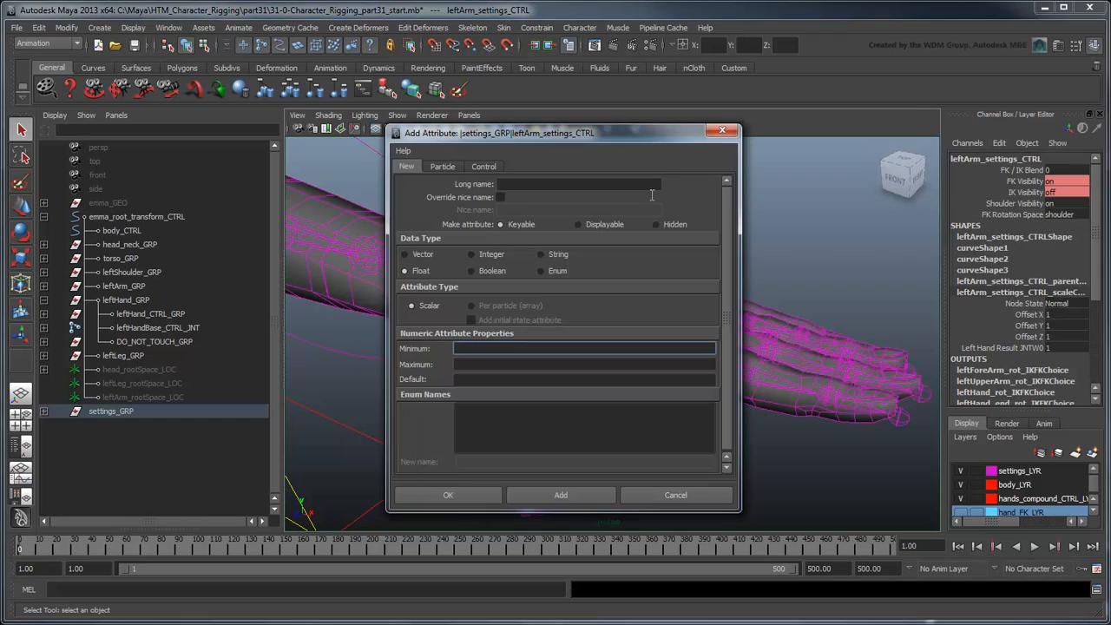
Add boolean hand_FK_visibility and Hand_CTRL_visibility; connect the latter to leftHand_CTRL_GRP.visibility
{"action": "type", "text": "hand_FK_visibility"}
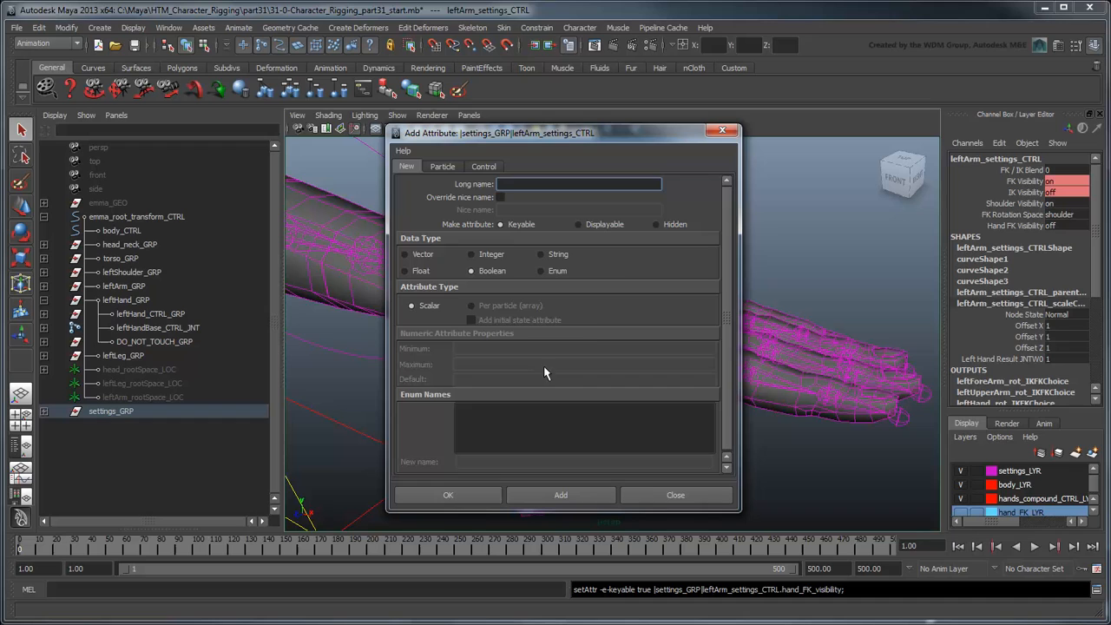
{"action": "type", "text": "Hand_CTRL_visibility"}
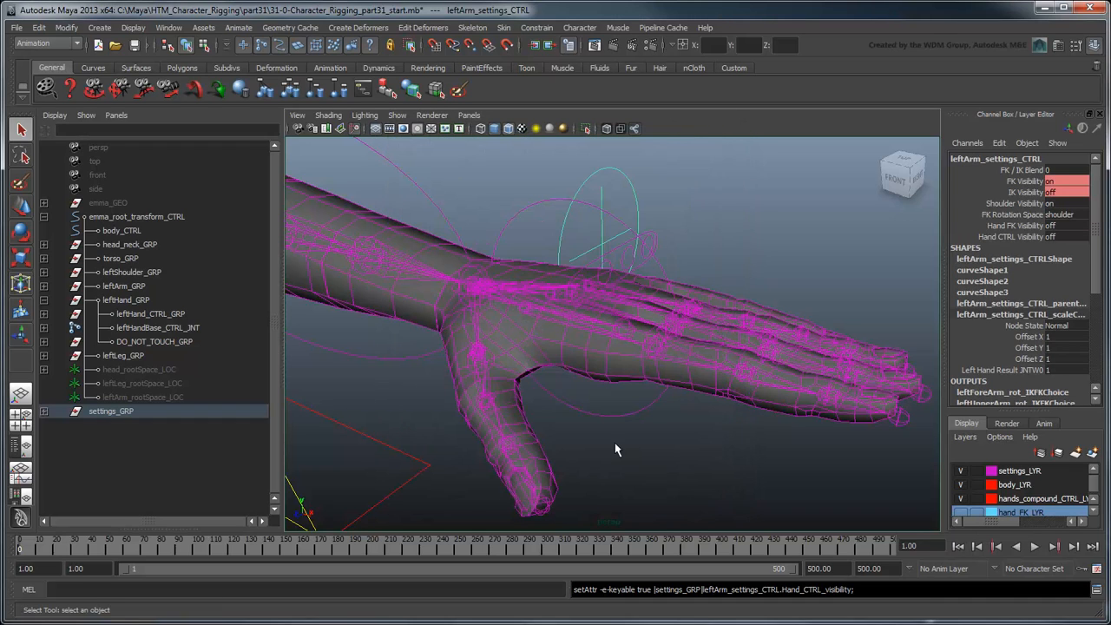
{"action": "left_click", "coordinate": [169, 27]}
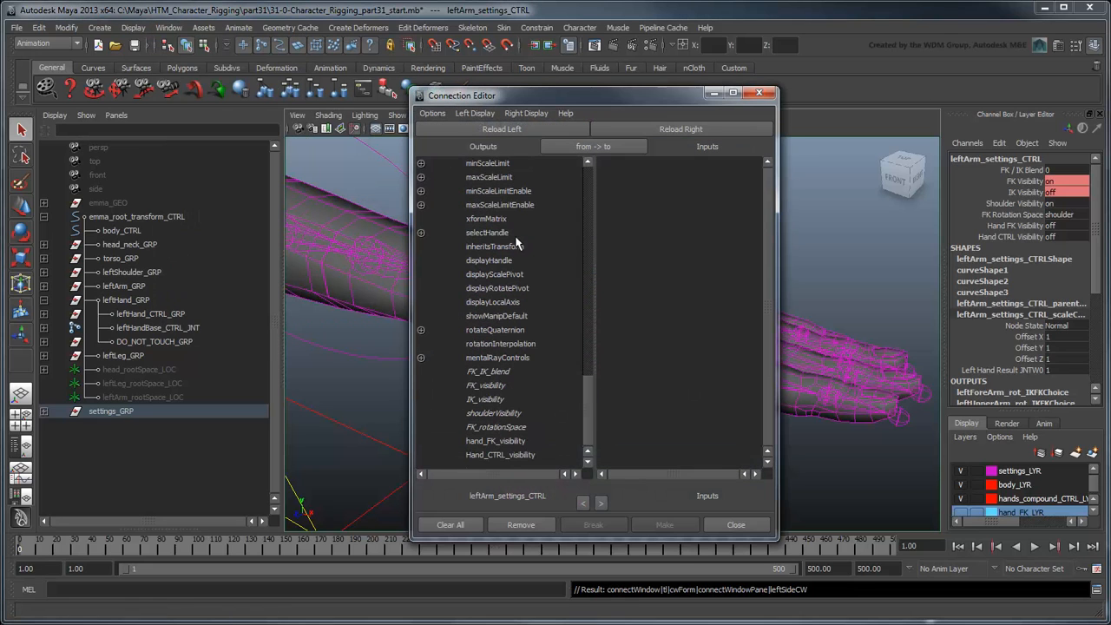
{"action": "left_click", "coordinate": [495, 441]}
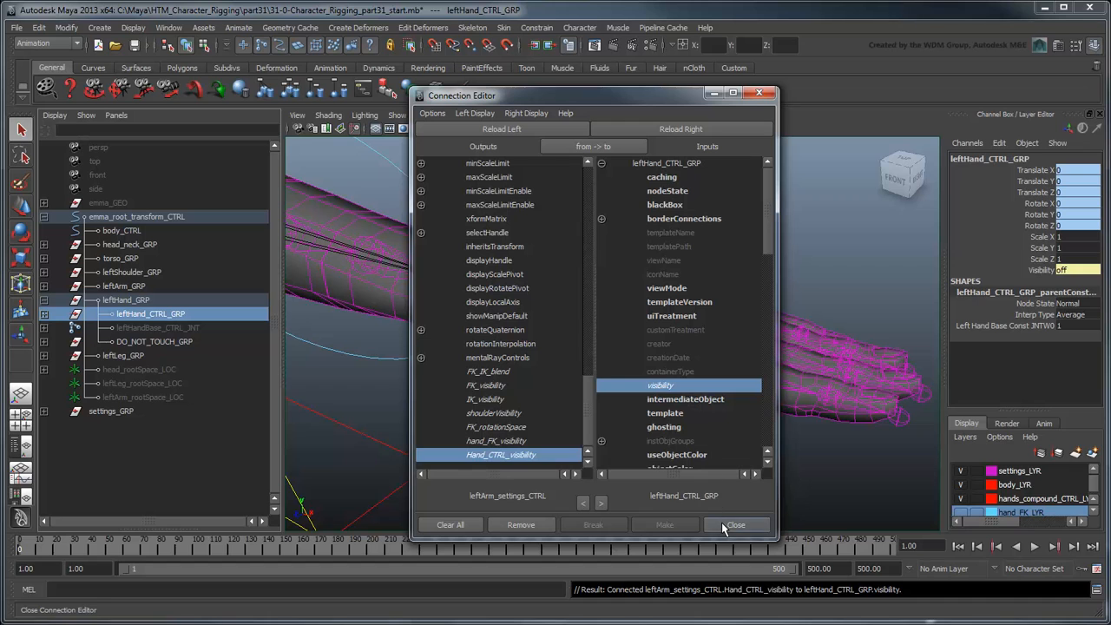
{"action": "left_click", "coordinate": [735, 524]}
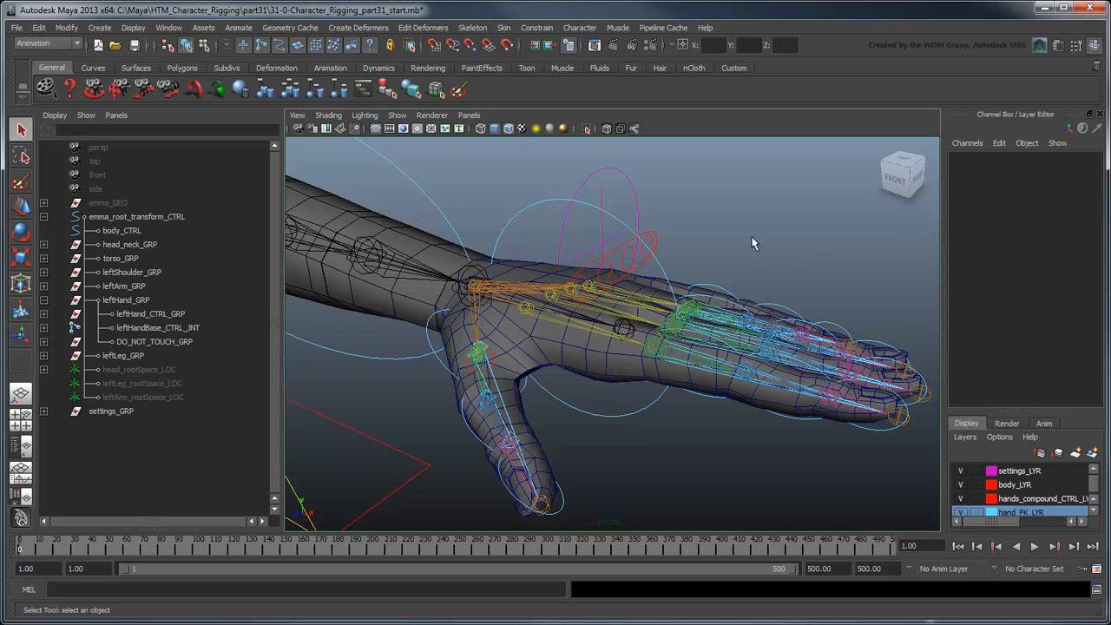
Expand leftHandBase_CTRL_JNT and select the leftPinkyBase through leftPinky4 compound joints
{"action": "left_click", "coordinate": [150, 313]}
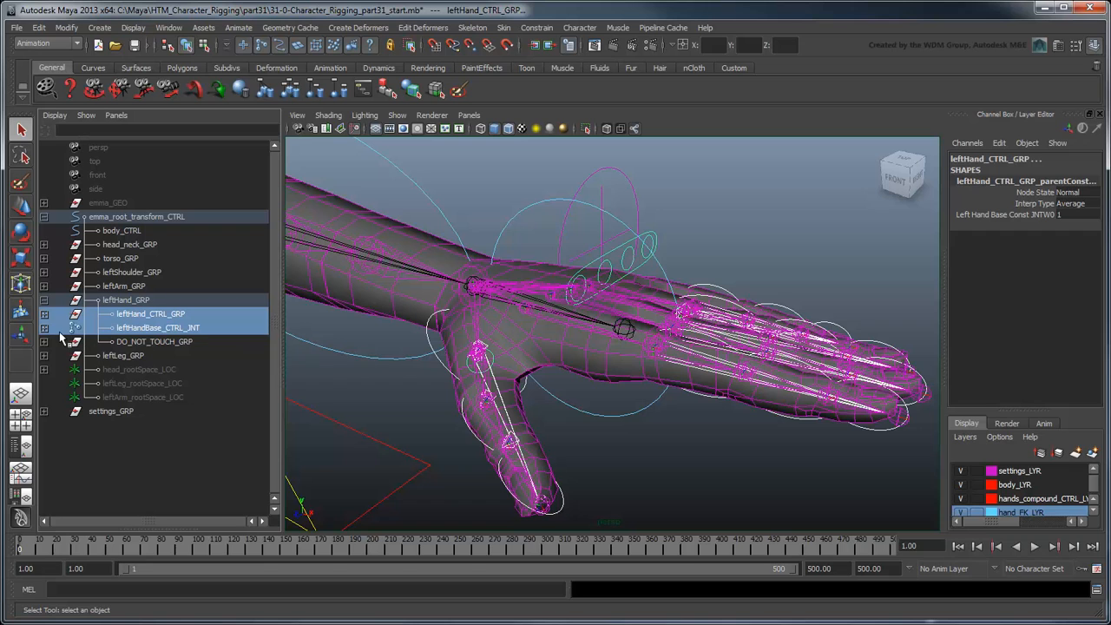
{"action": "left_click", "coordinate": [75, 327]}
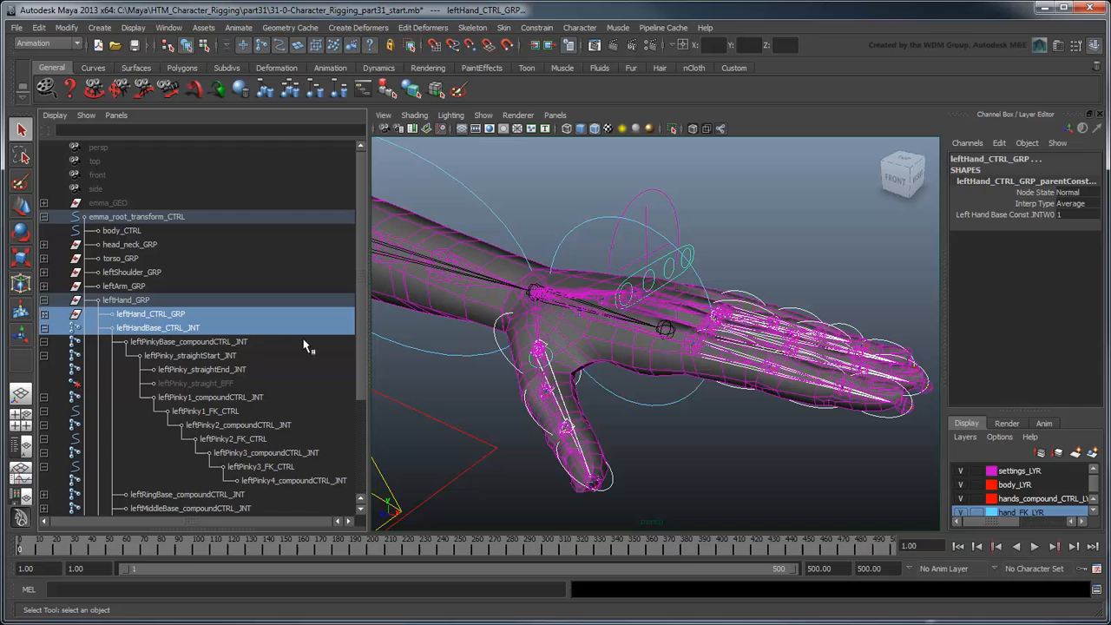
{"action": "left_click", "coordinate": [211, 397]}
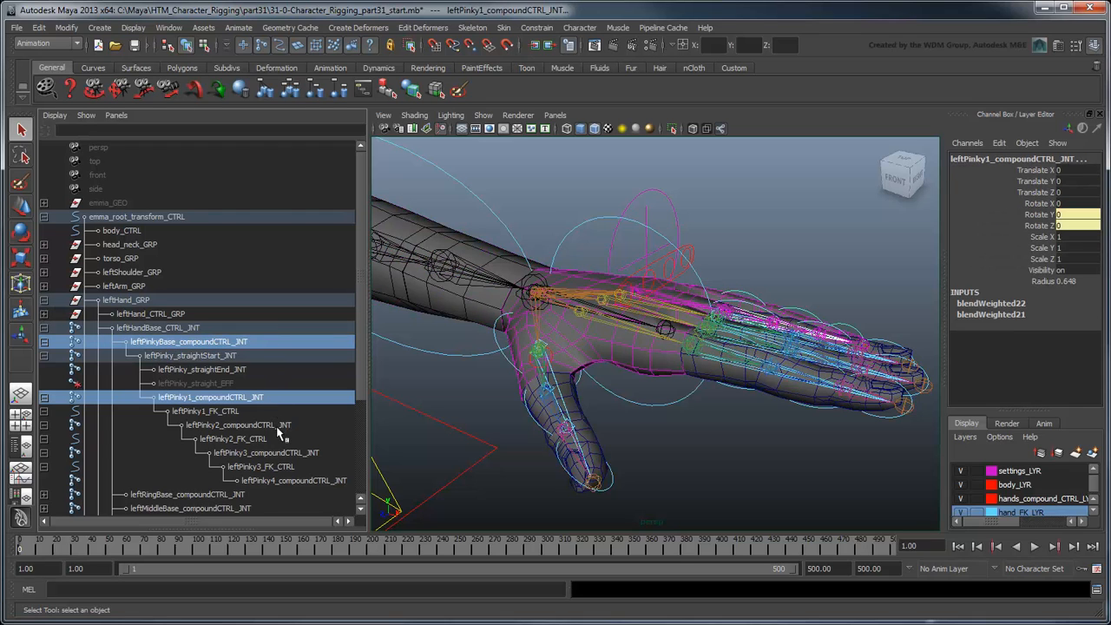
{"action": "left_click", "coordinate": [292, 480]}
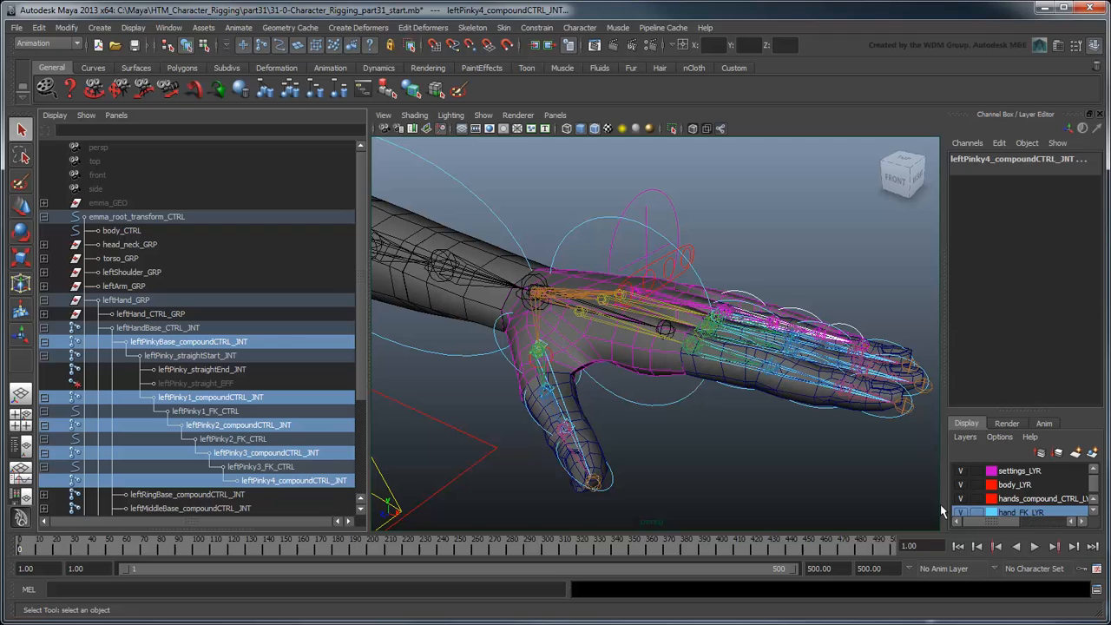
Hide all channel attributes on leftPinky_straightStart_JNT
{"action": "left_click", "coordinate": [189, 354]}
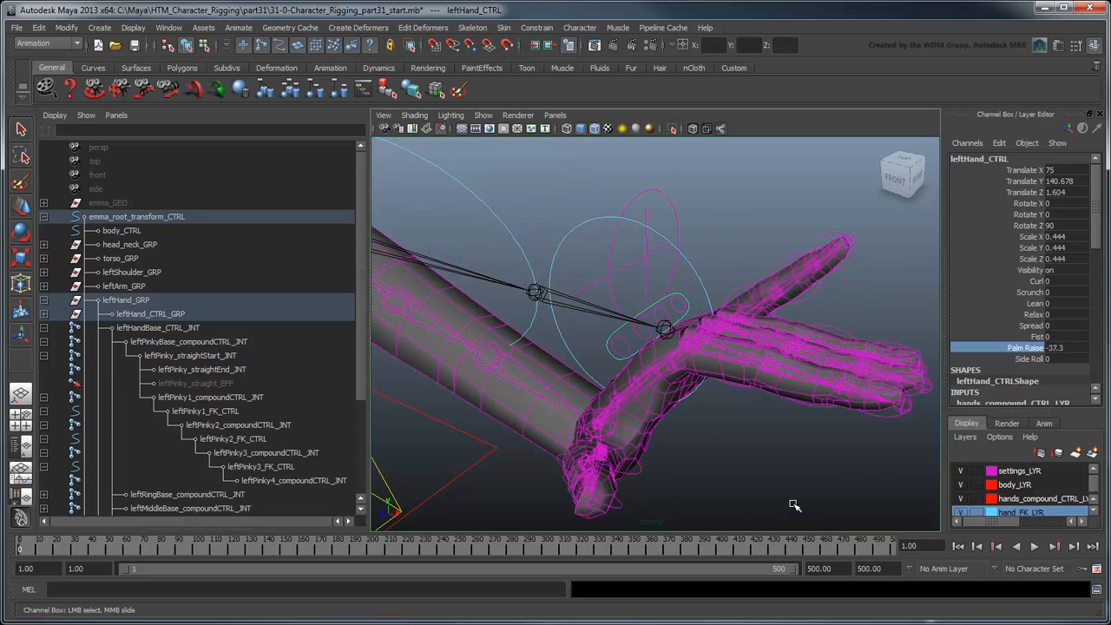
{"action": "left_click", "coordinate": [190, 355]}
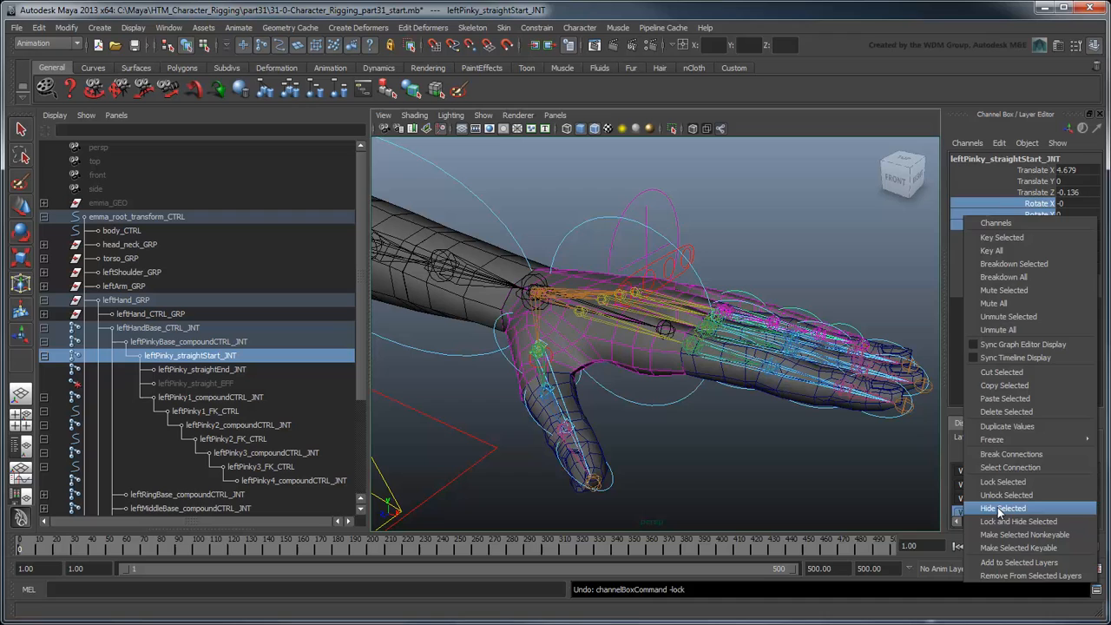
{"action": "left_click", "coordinate": [1003, 507]}
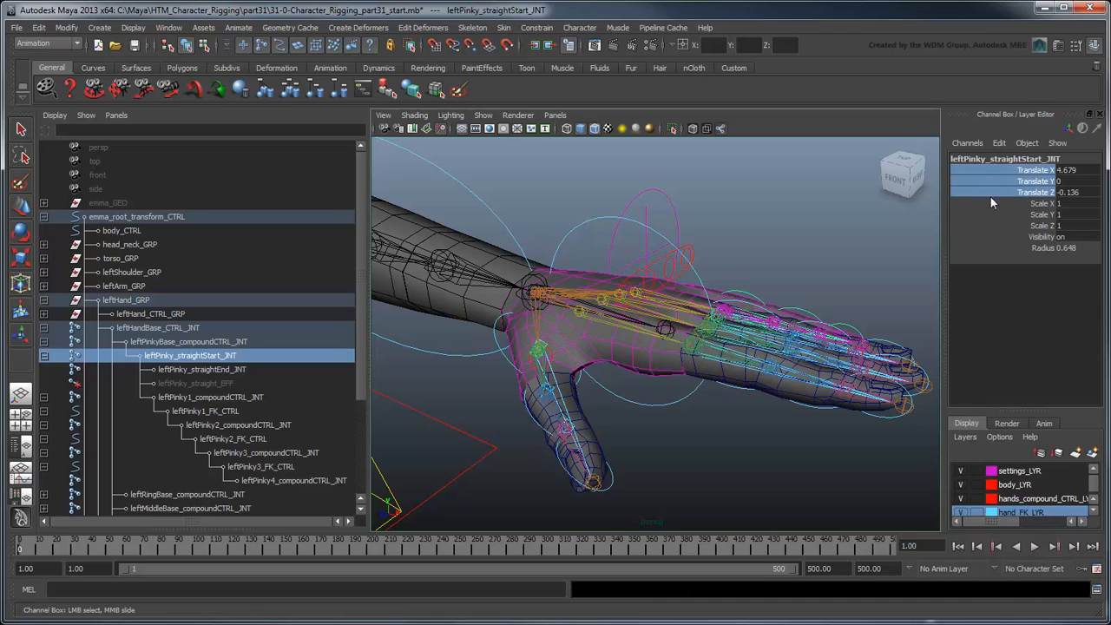
{"action": "right_click", "coordinate": [1024, 192]}
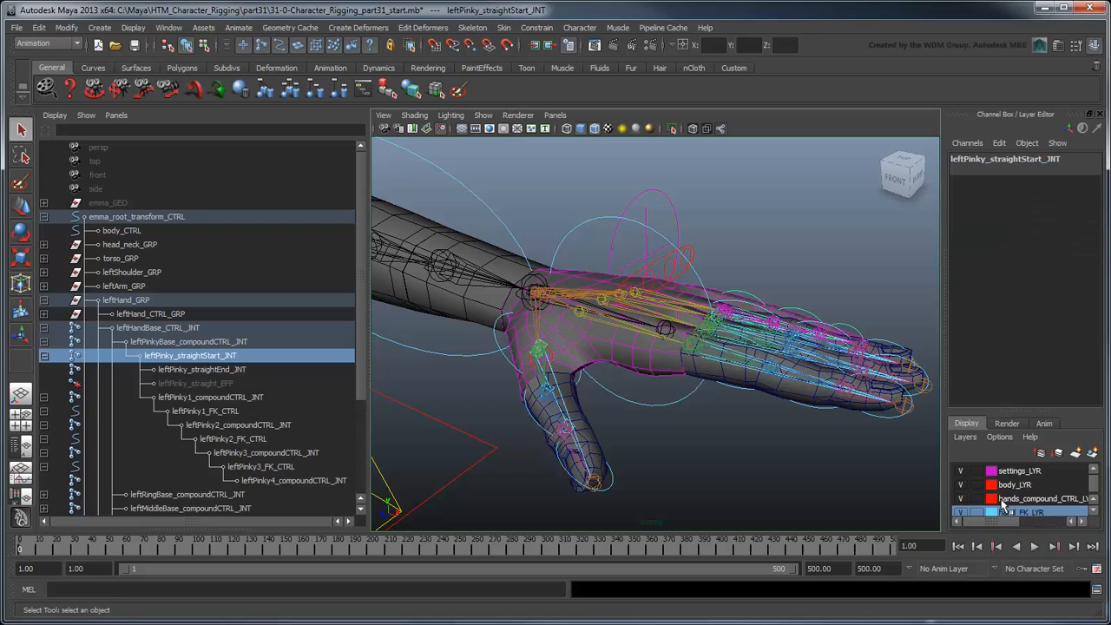
Hide all channel attributes on leftPinky_straightEnd_JNT
{"action": "left_click", "coordinate": [202, 369]}
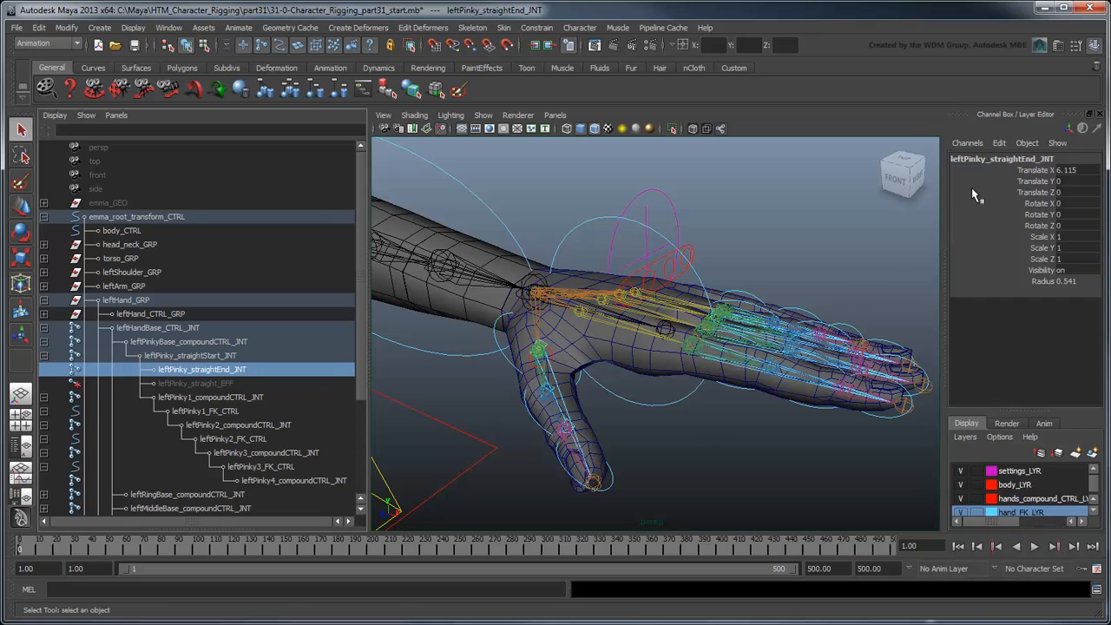
{"action": "right_click", "coordinate": [1042, 170]}
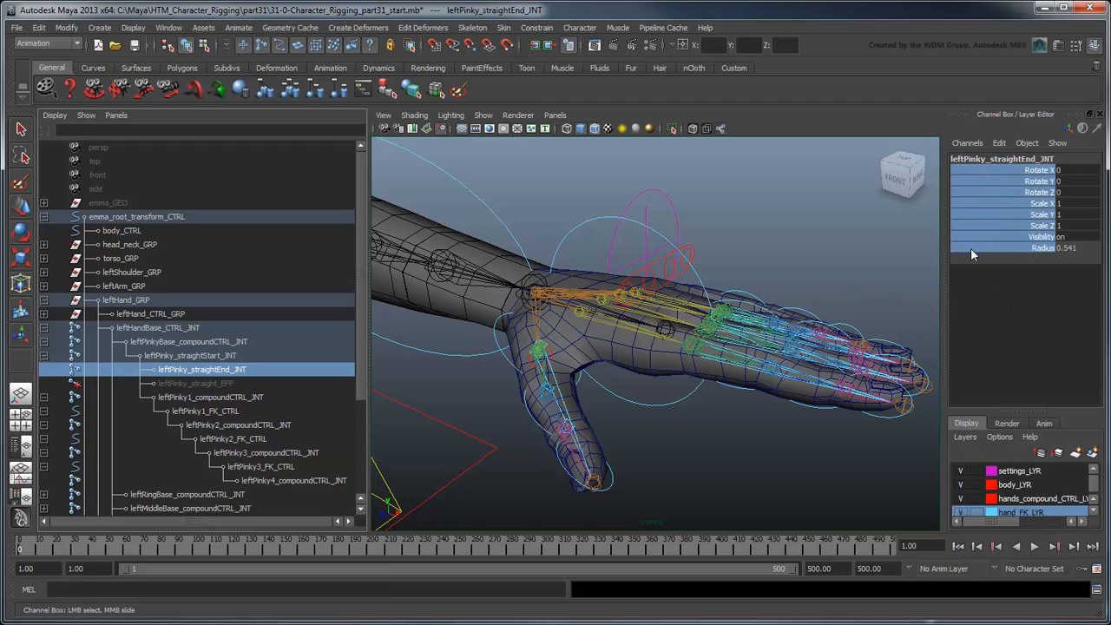
{"action": "left_click", "coordinate": [1020, 511]}
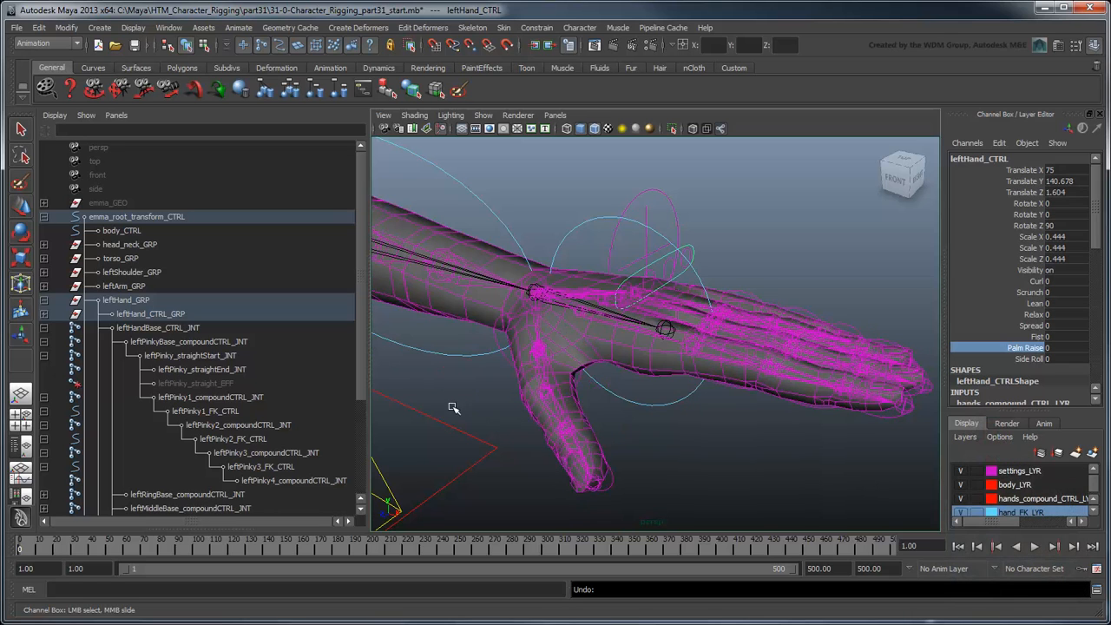
Check that pinky compound joints show no channels and pinky FK controls show only rotation
{"action": "left_click", "coordinate": [233, 438]}
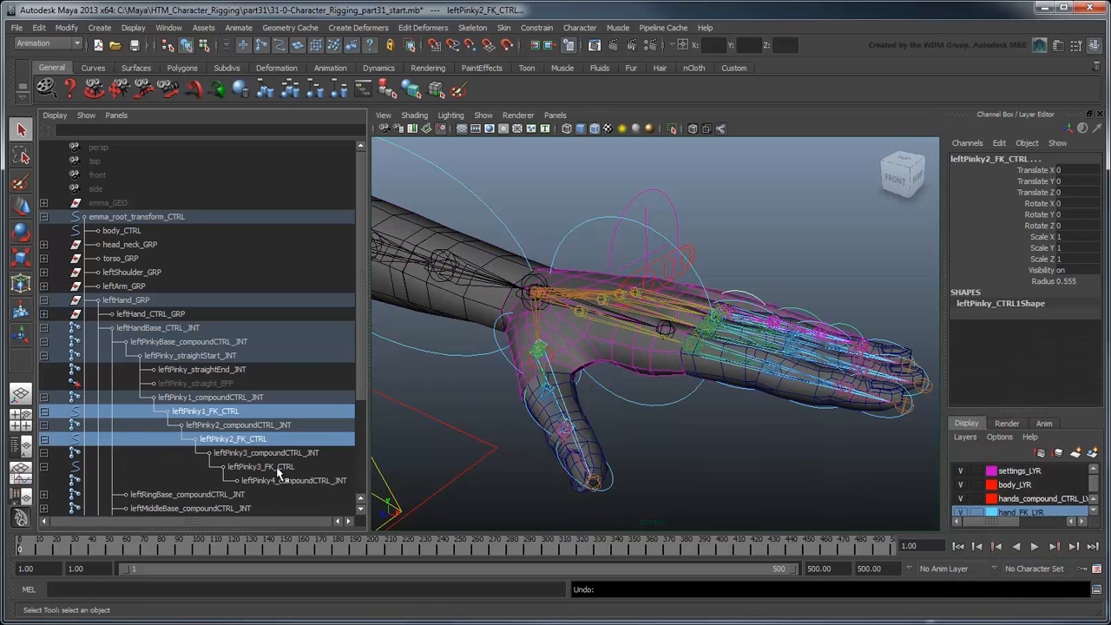
{"action": "left_click", "coordinate": [261, 466]}
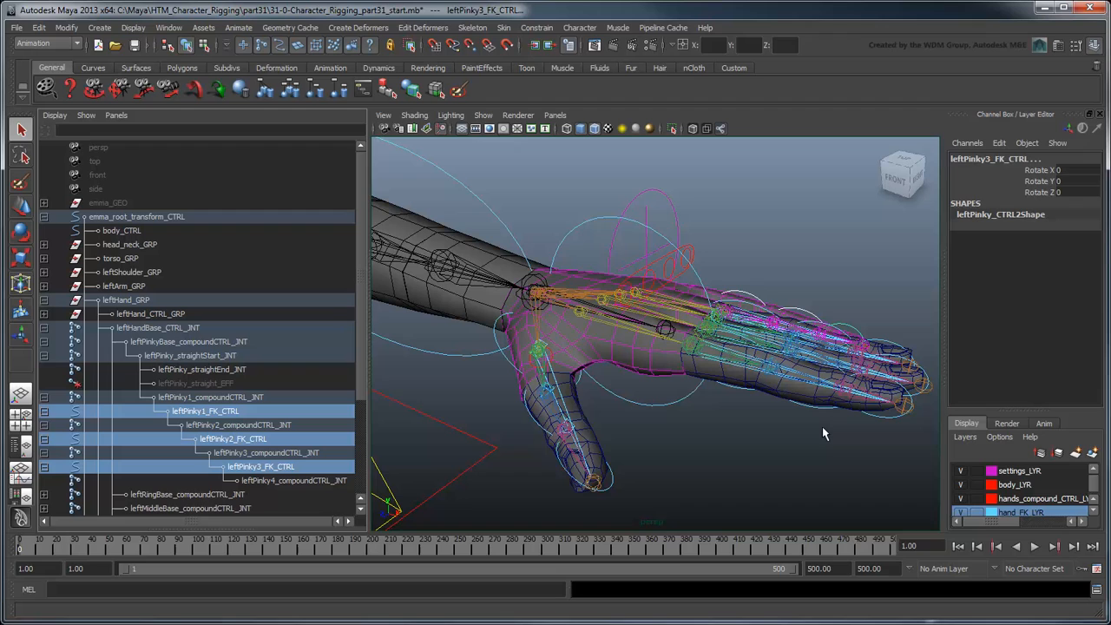
{"action": "left_click", "coordinate": [189, 341]}
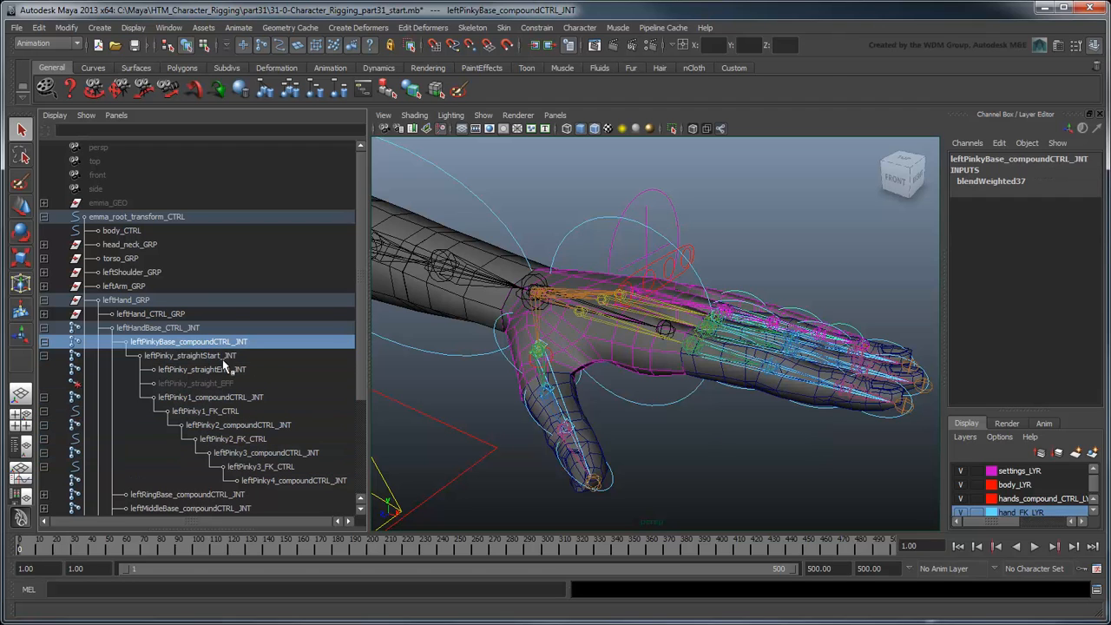
{"action": "left_click", "coordinate": [210, 397]}
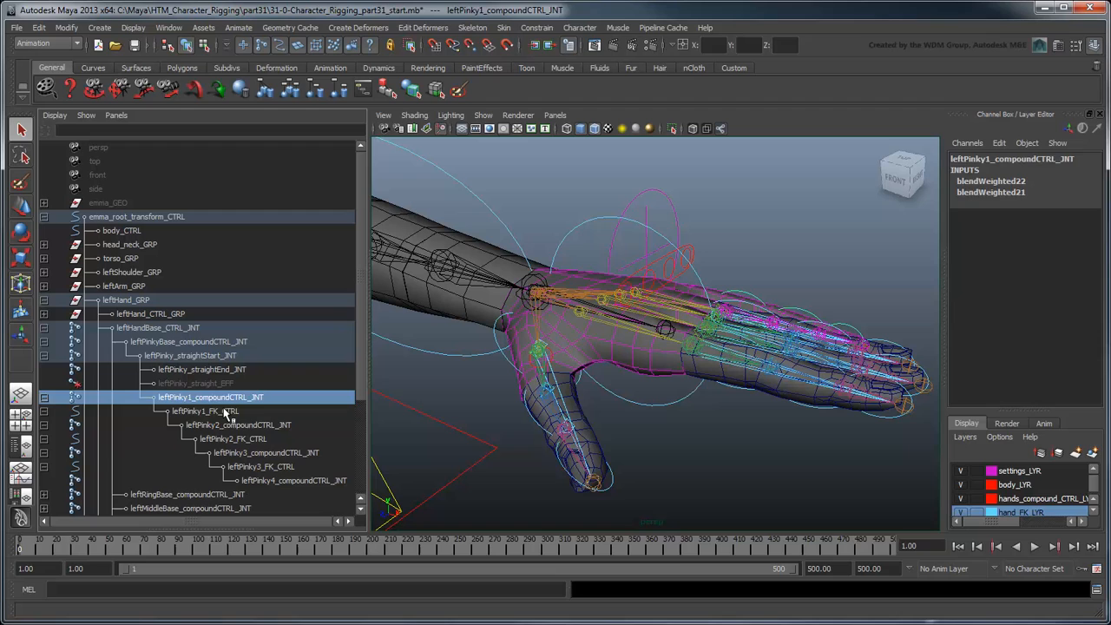
{"action": "left_click", "coordinate": [233, 438]}
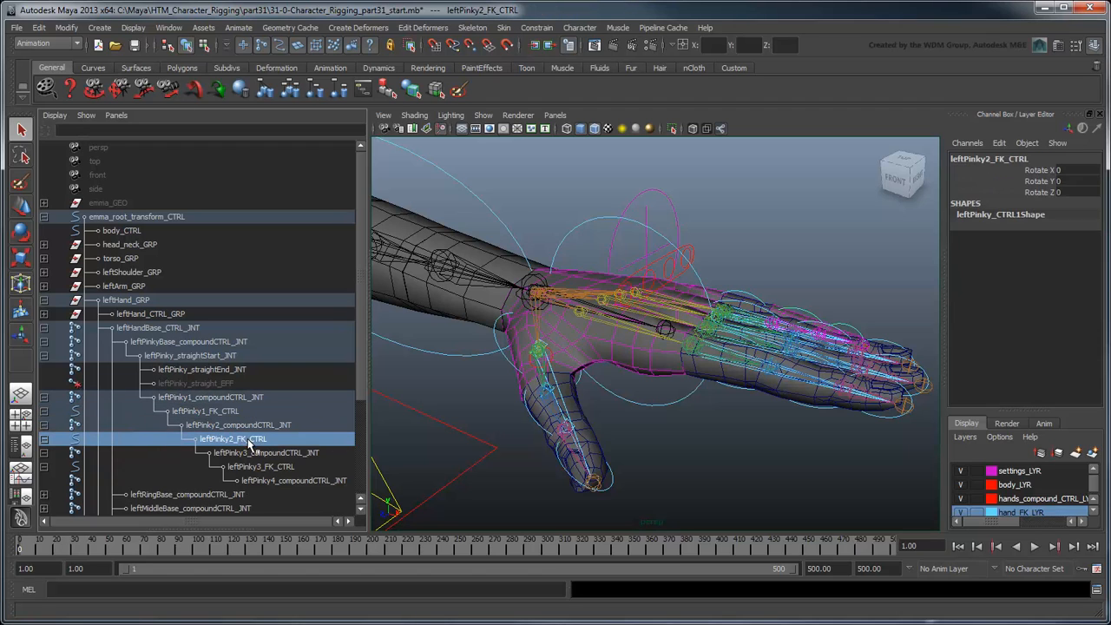
{"action": "left_click", "coordinate": [261, 466]}
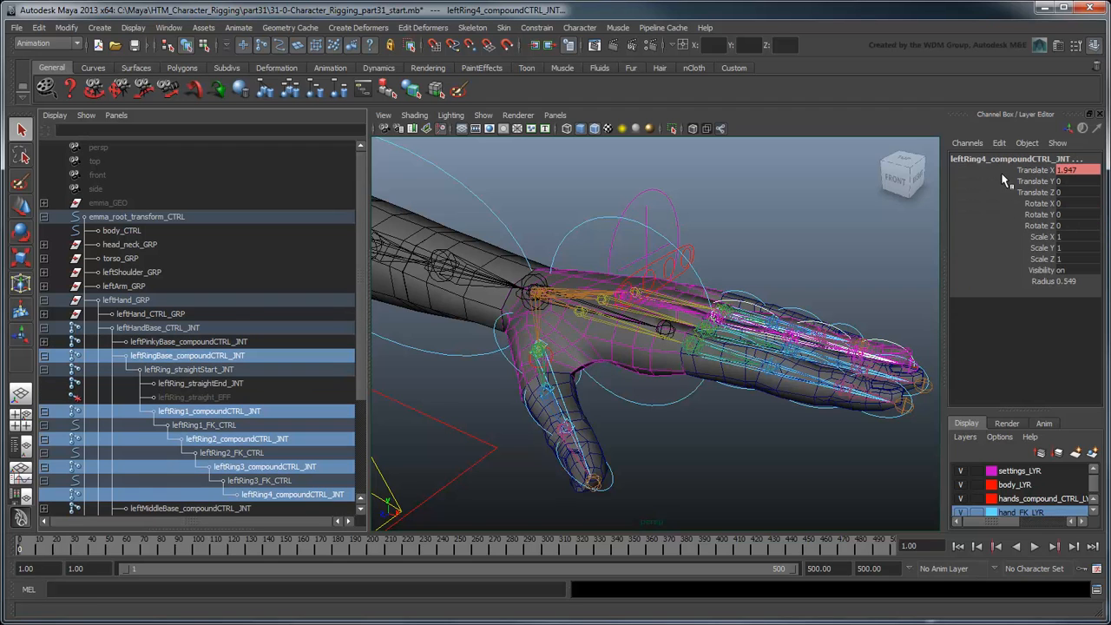
In leftHand_CTRL_GRP, select leftPointer_CTRL through leftHand_CTRL
{"action": "left_click", "coordinate": [188, 369]}
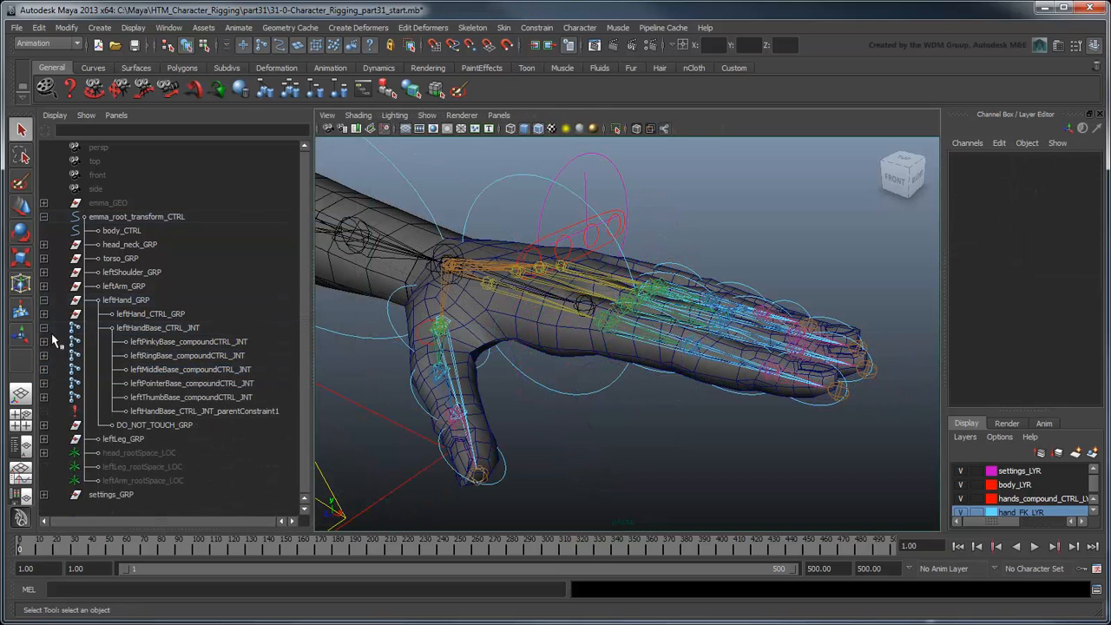
{"action": "left_click", "coordinate": [43, 327]}
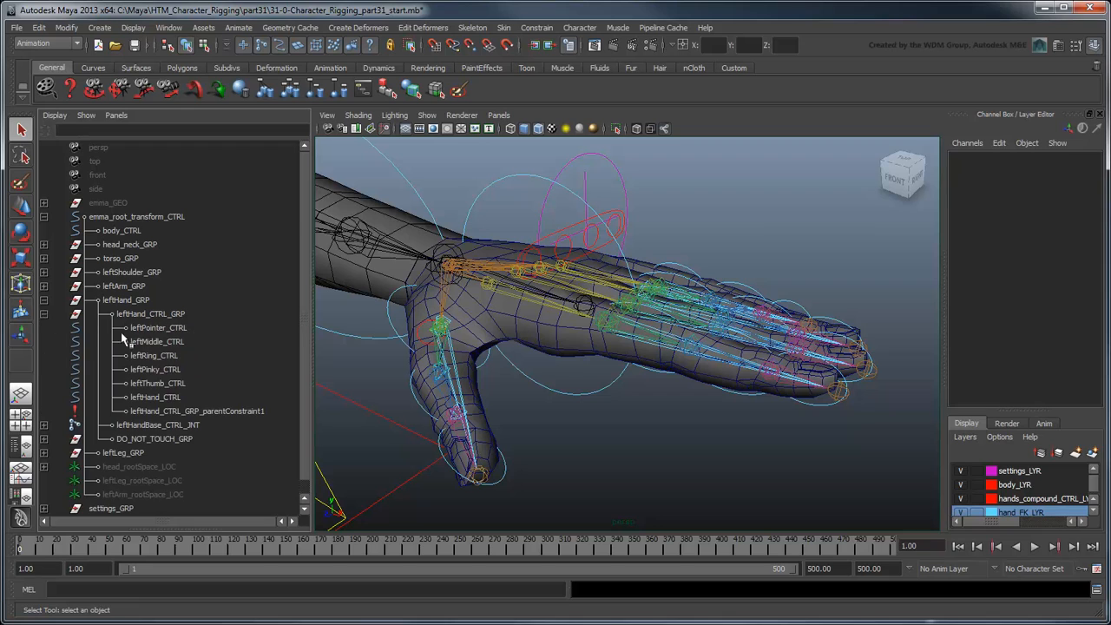
{"action": "left_click", "coordinate": [150, 313]}
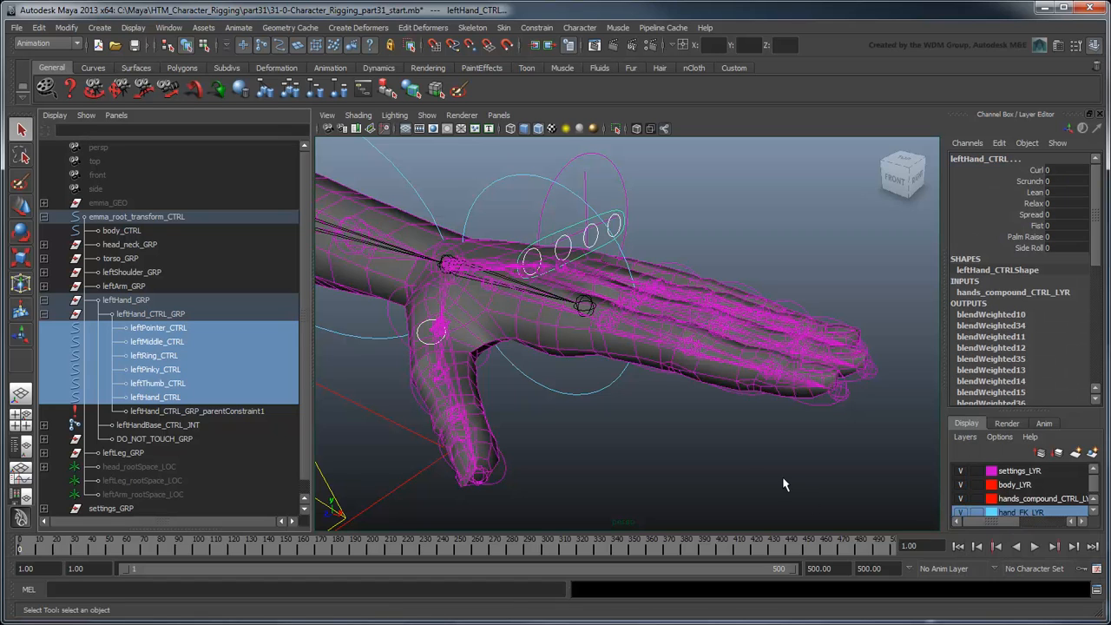
{"action": "left_click", "coordinate": [125, 299]}
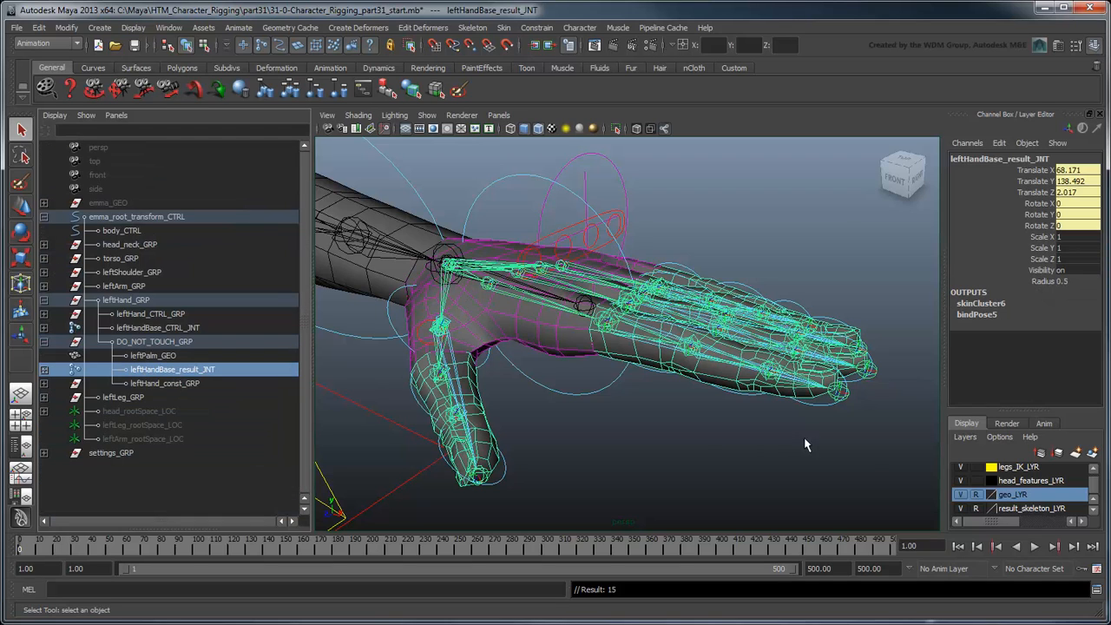
Open the options menu for the result_skeleton_LYR layer
{"action": "right_click", "coordinate": [1031, 508]}
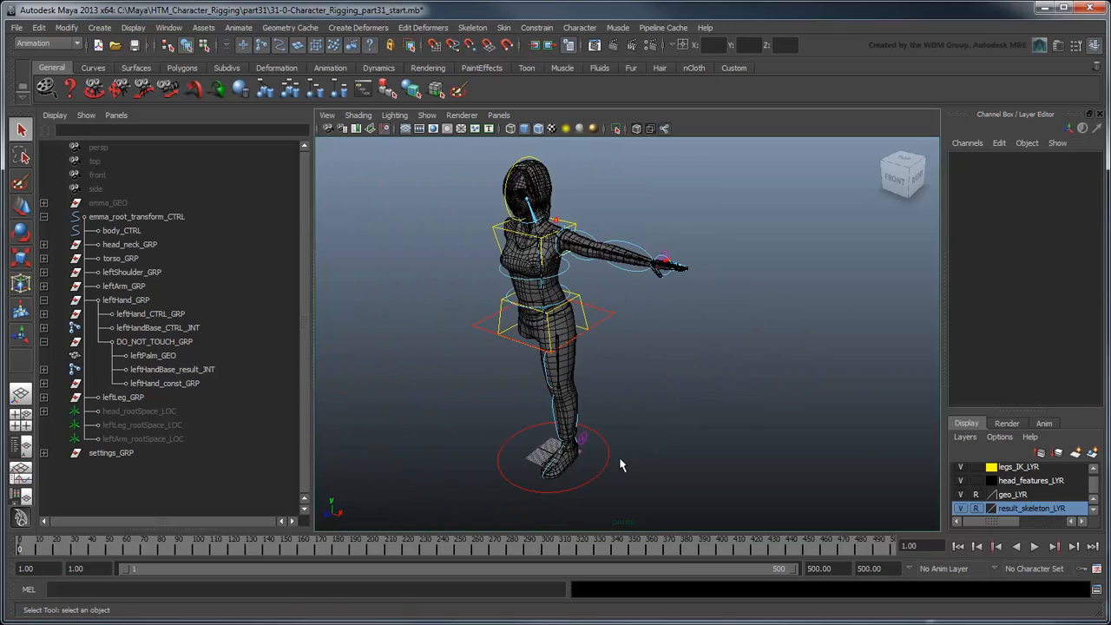
Inspect leftPalm_GEO, then test-rotate emma_root_transform_CTRL about 20 degrees
{"action": "left_click", "coordinate": [556, 456]}
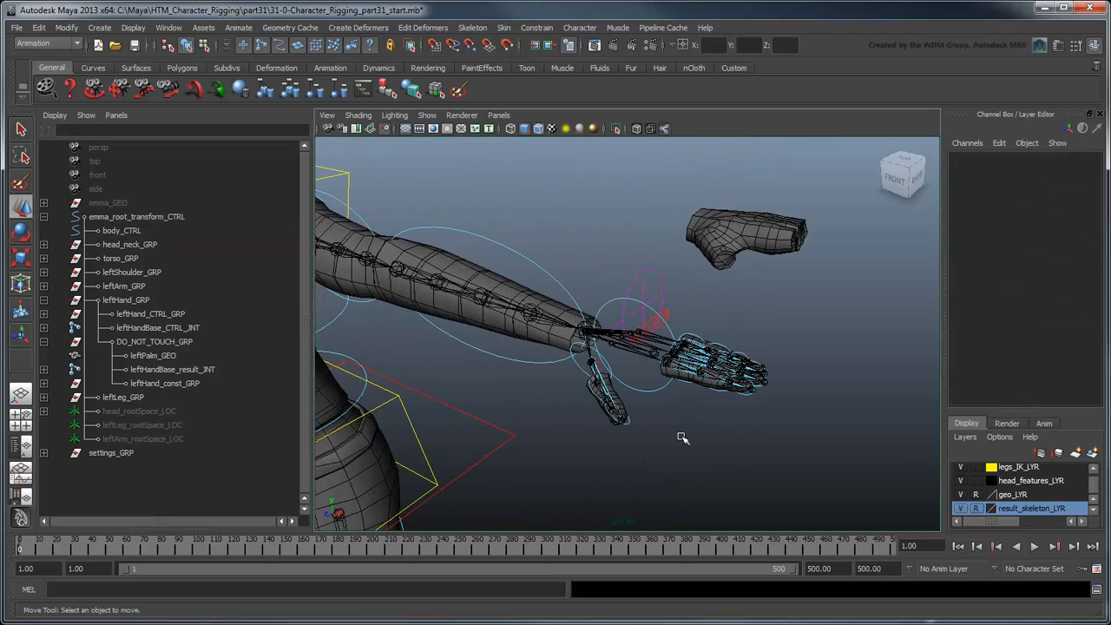
{"action": "left_click", "coordinate": [746, 239]}
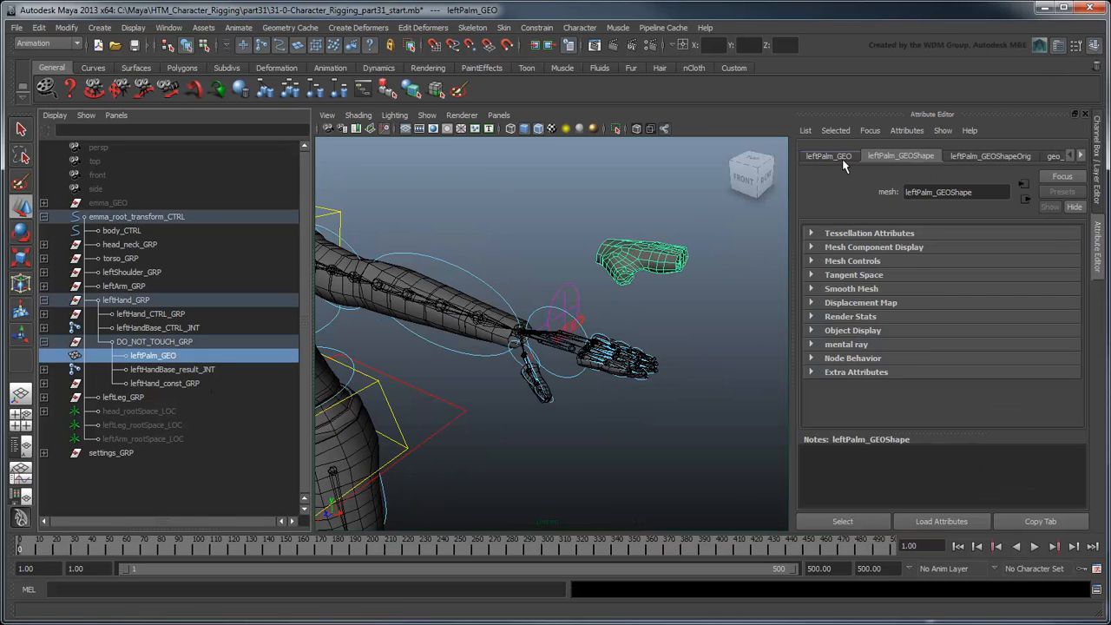
{"action": "left_click", "coordinate": [828, 156]}
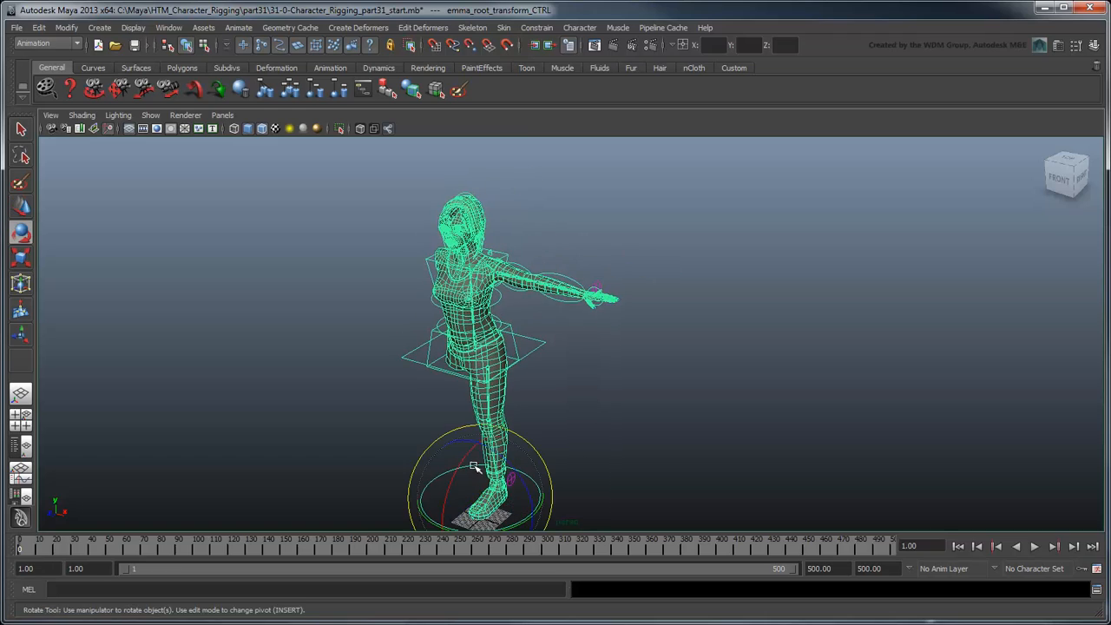
{"action": "left_click_drag", "start_coordinate": [473, 469], "coordinate": [478, 484]}
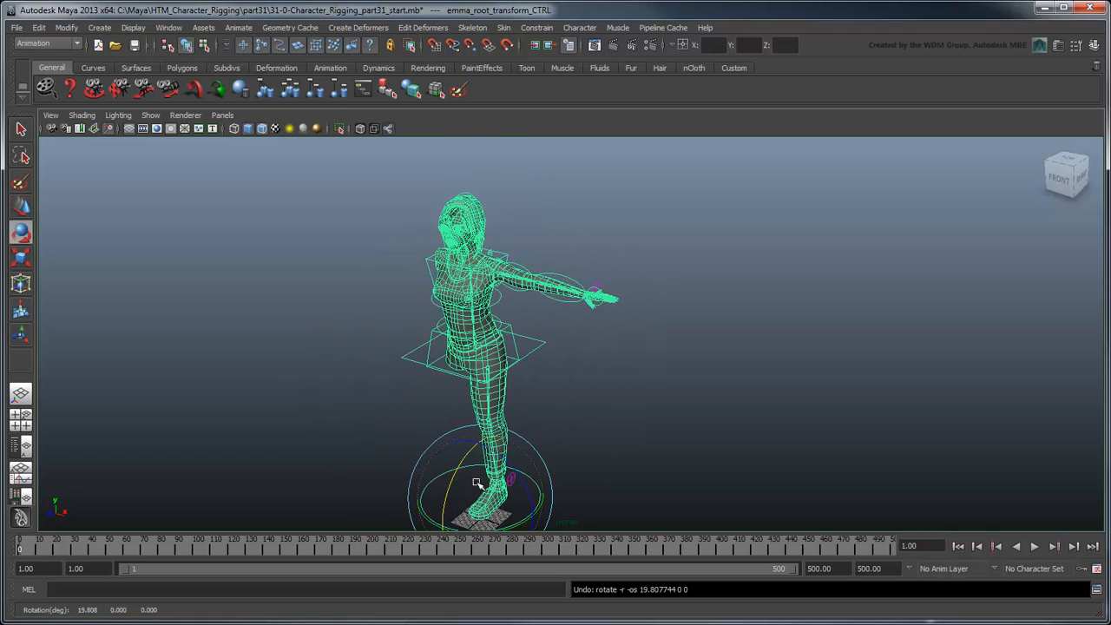